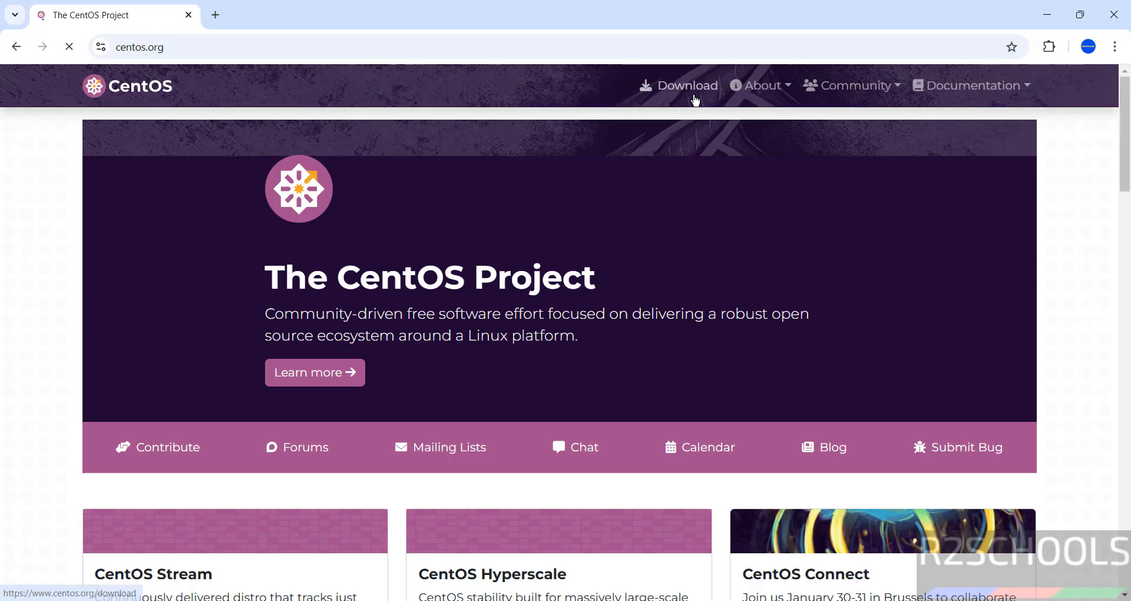
- From the CentOS download page, request the Stream 10 x86_64 ISO via the Mirrors link
left_click(684, 85)
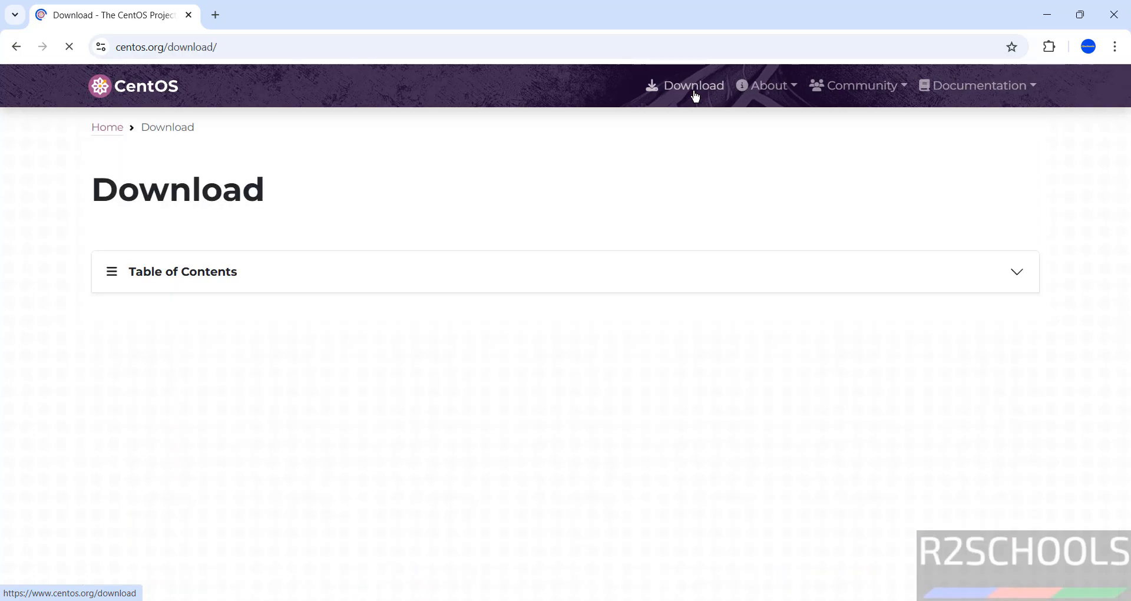
scroll("down", 3)
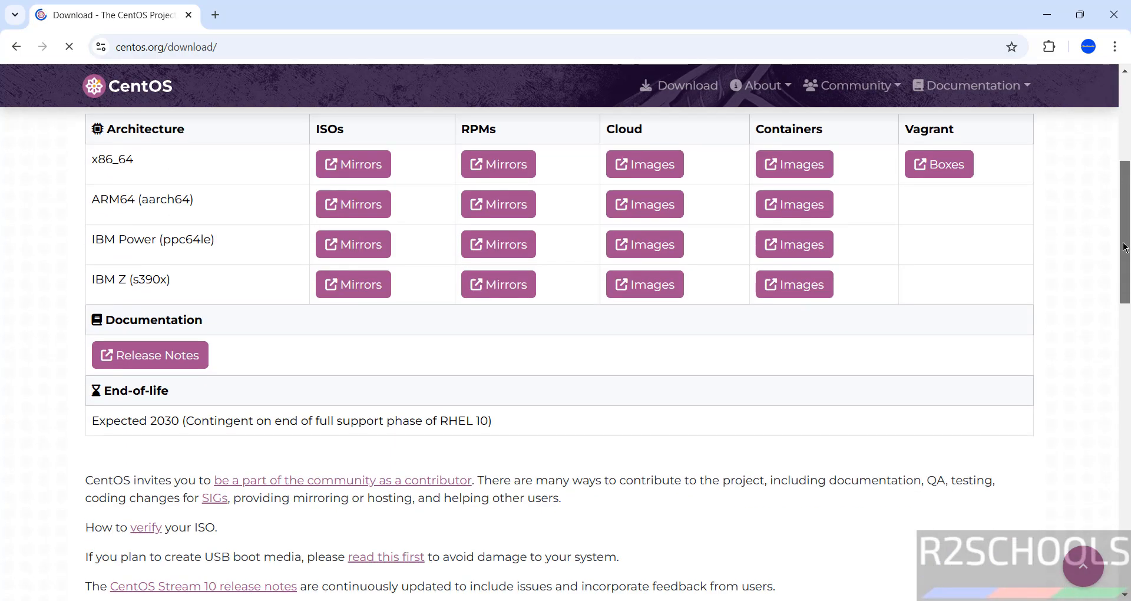
scroll("up", 3)
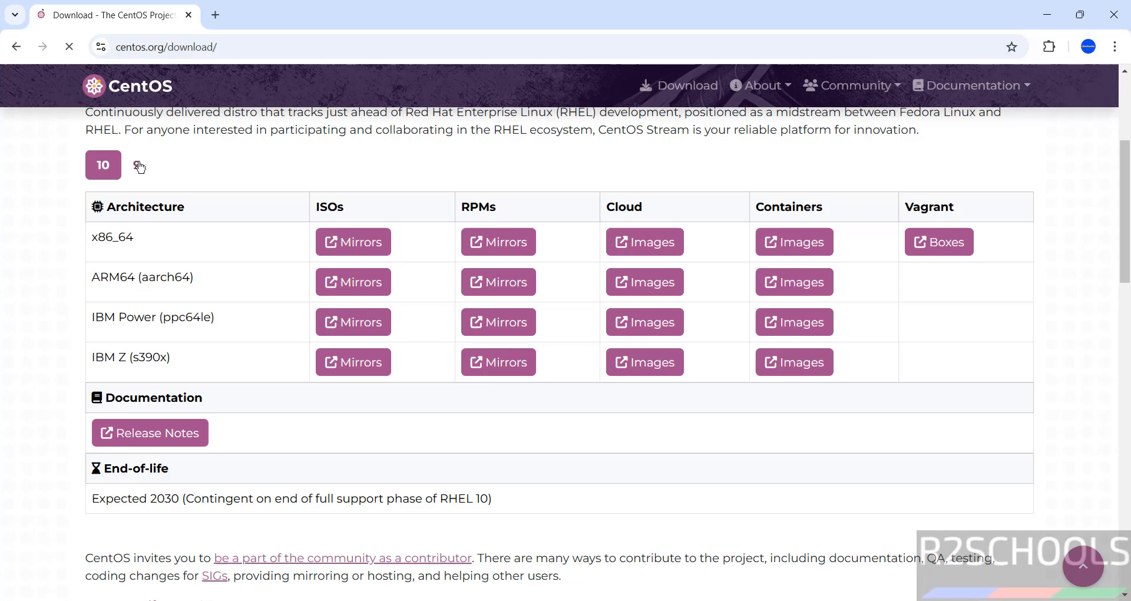
left_click(103, 165)
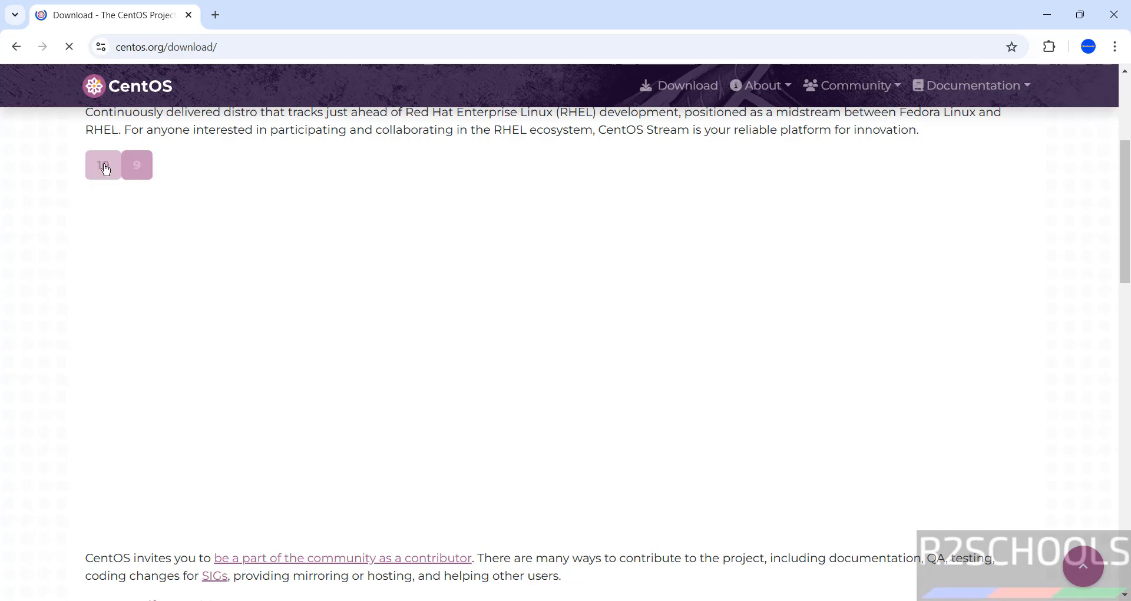
left_click(102, 165)
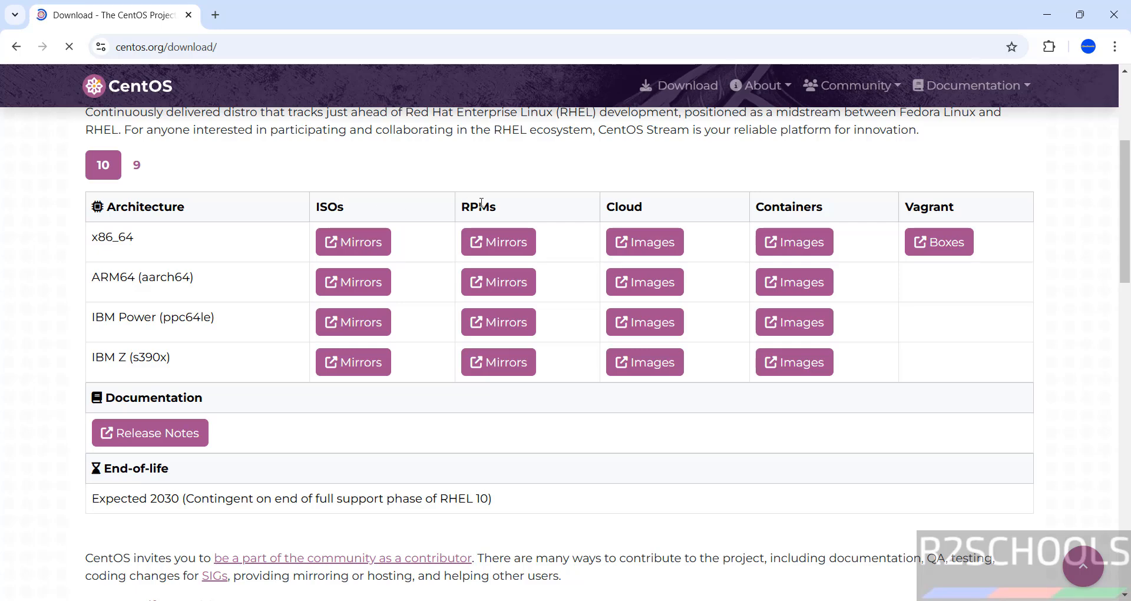
mouse_move(750, 148)
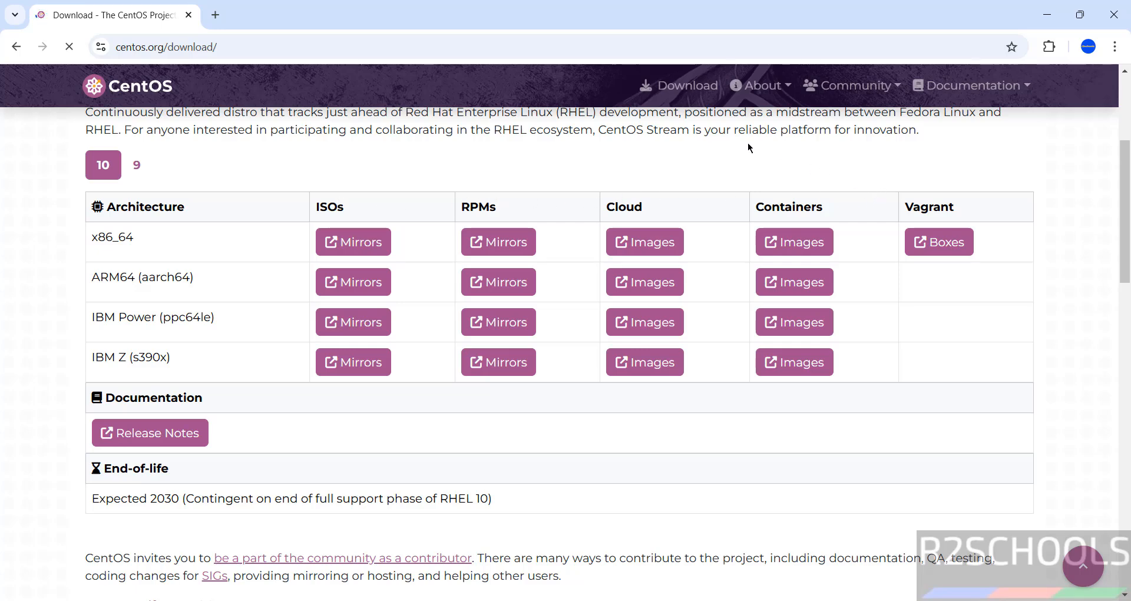
mouse_move(458, 179)
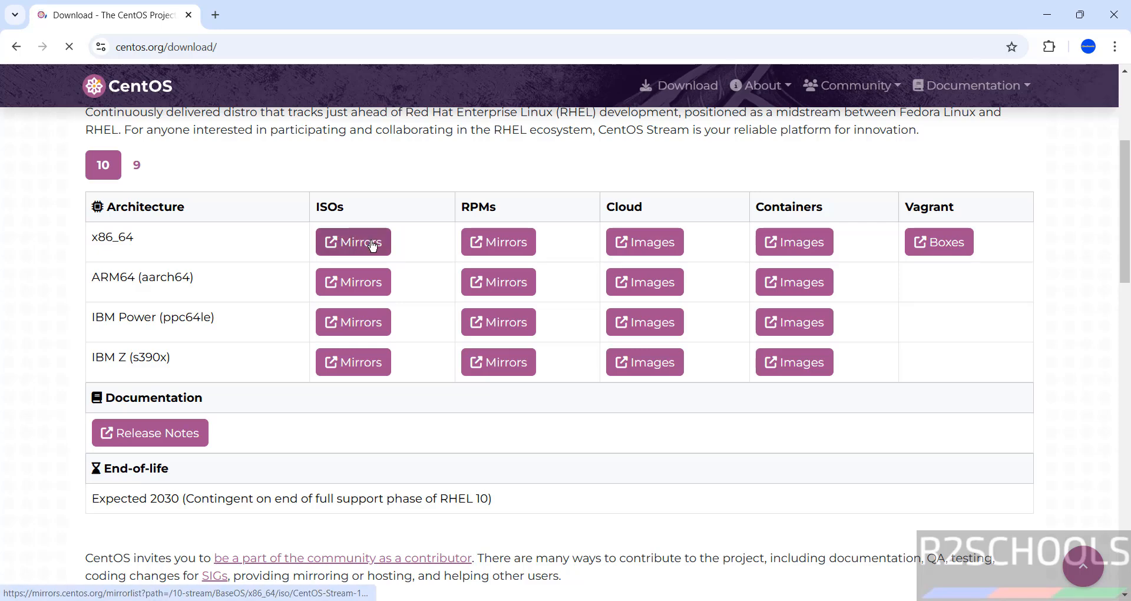
left_click(352, 242)
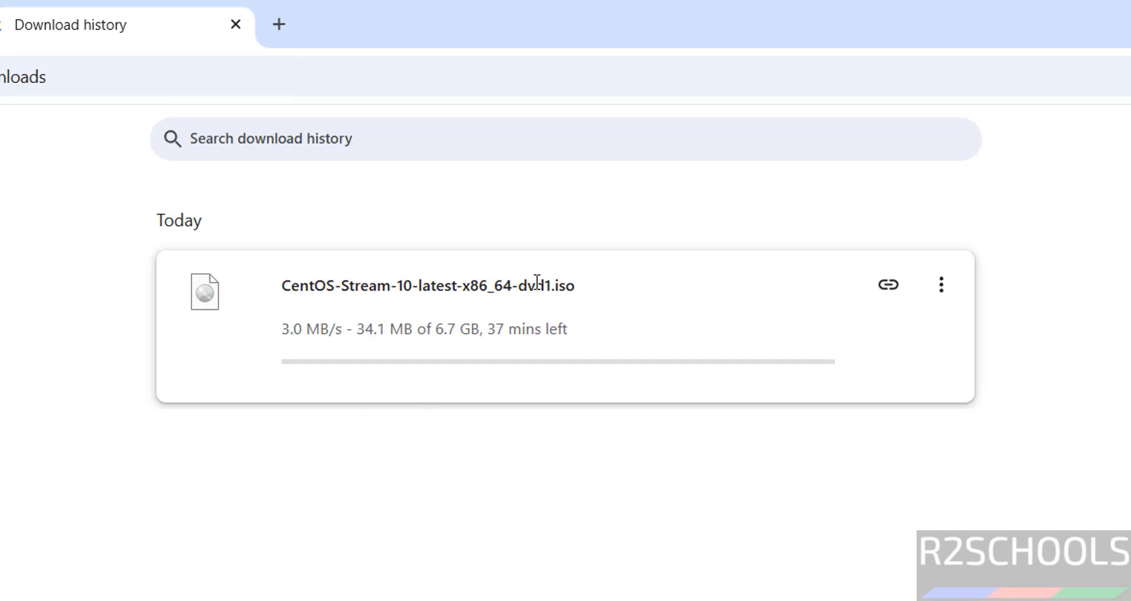
mouse_move(828, 302)
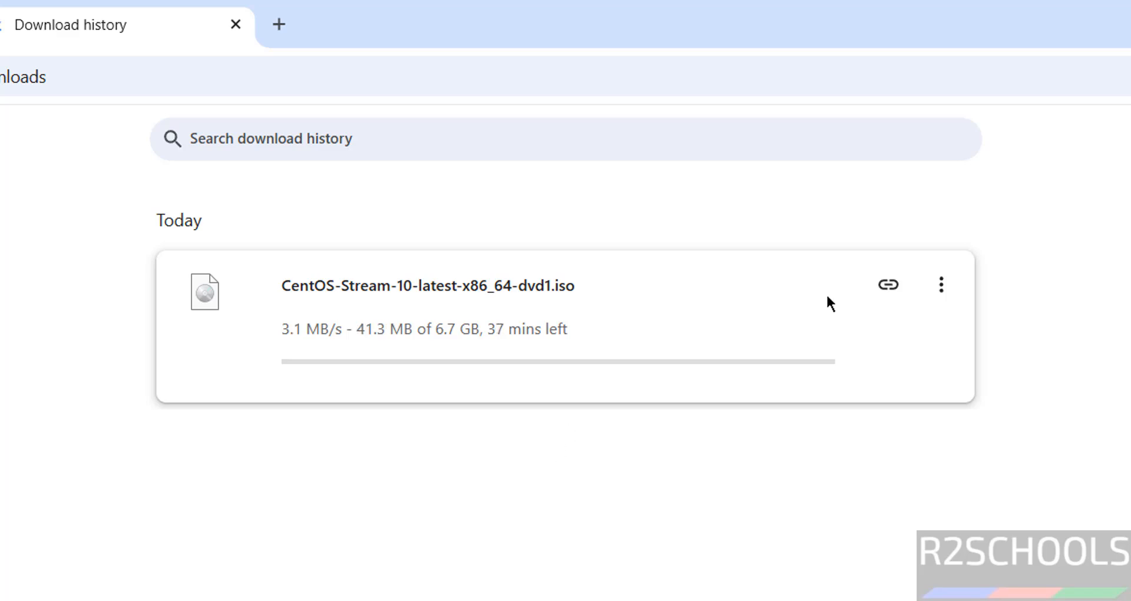
- Cancel the in-progress ISO download and remove it from Chrome's download history
left_click(940, 284)
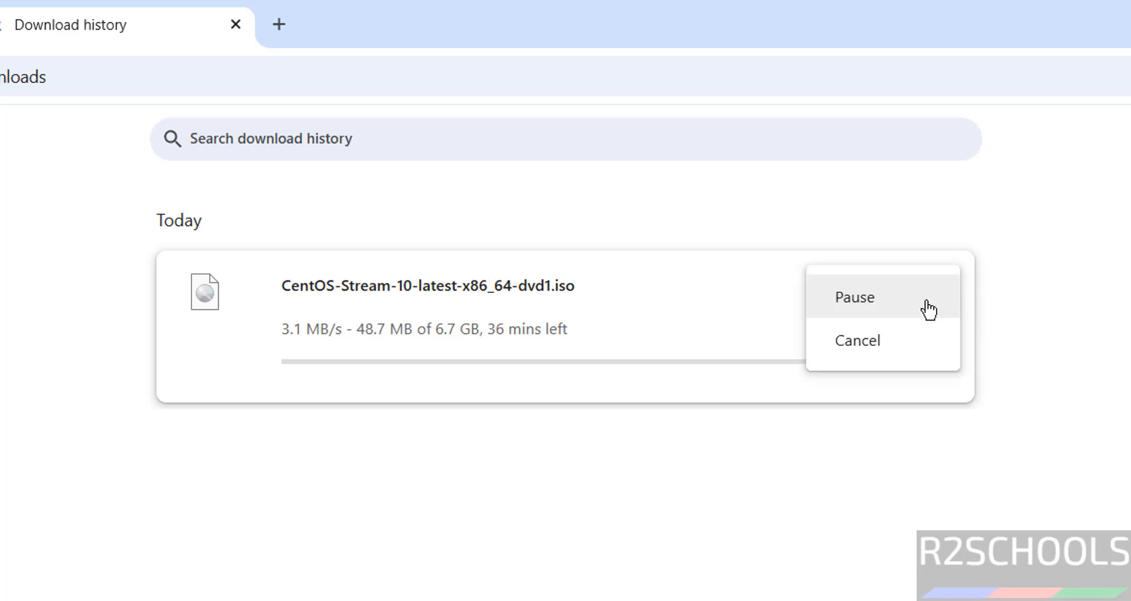
left_click(857, 339)
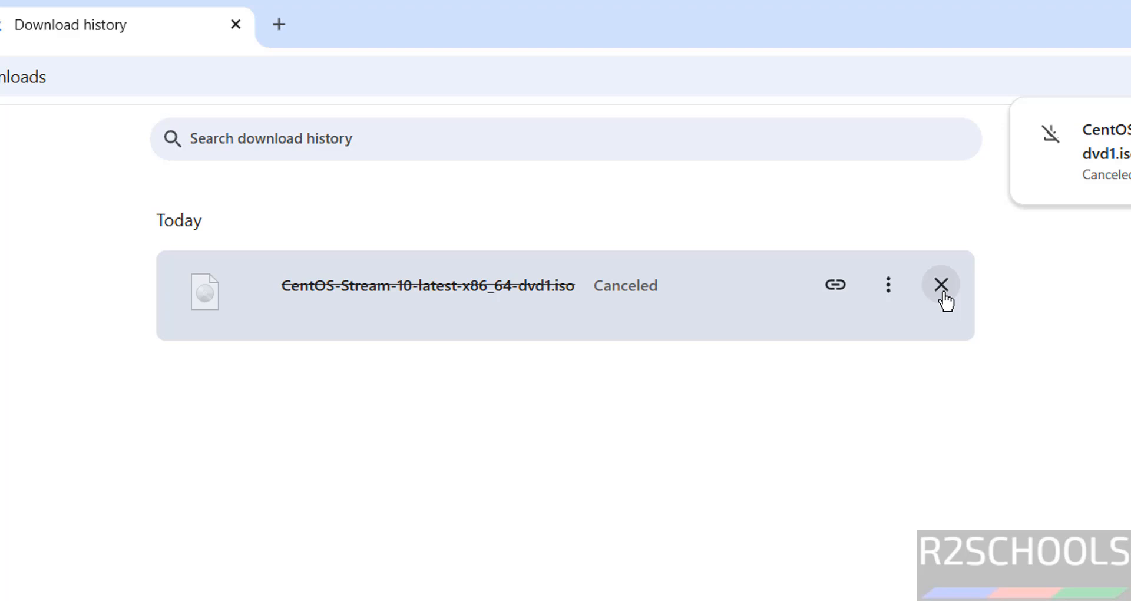
left_click(940, 284)
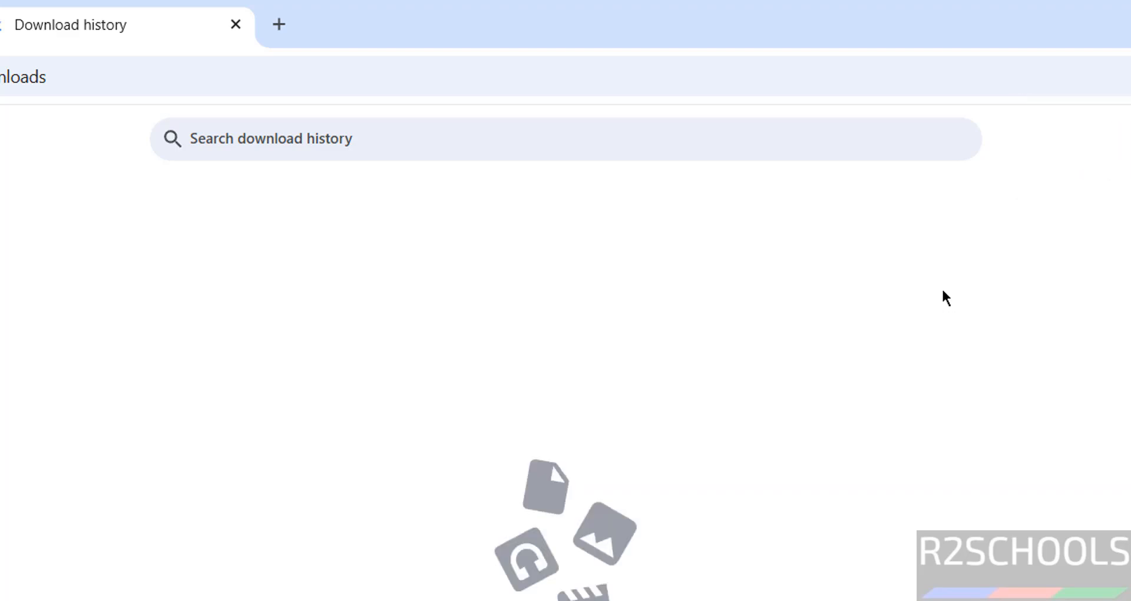
mouse_move(18, 396)
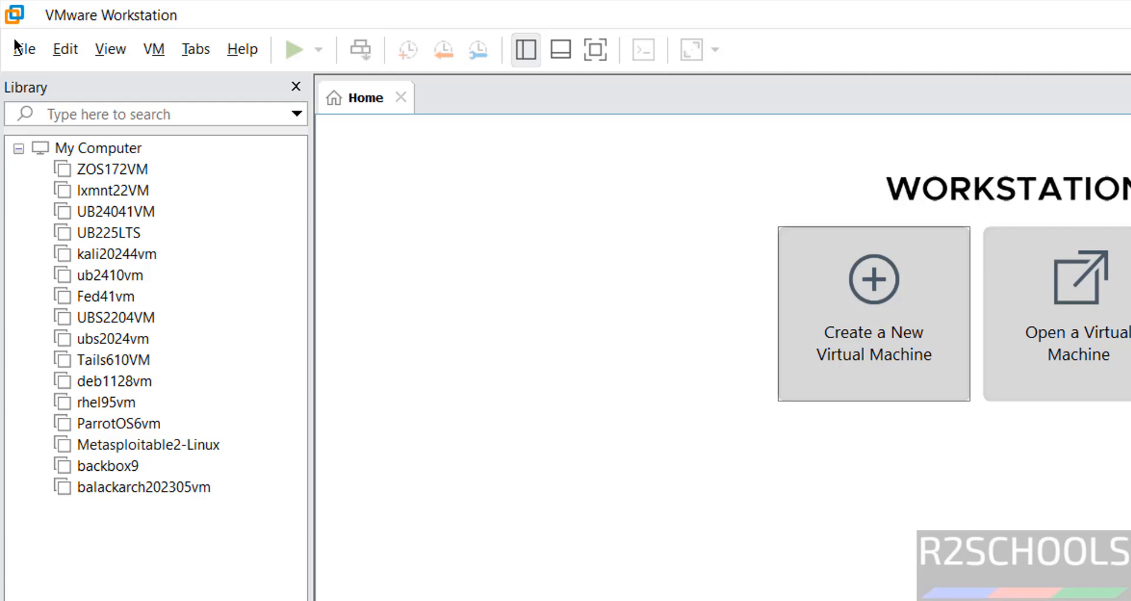
- Start the New Virtual Machine Wizard with the Typical configuration
left_click(23, 49)
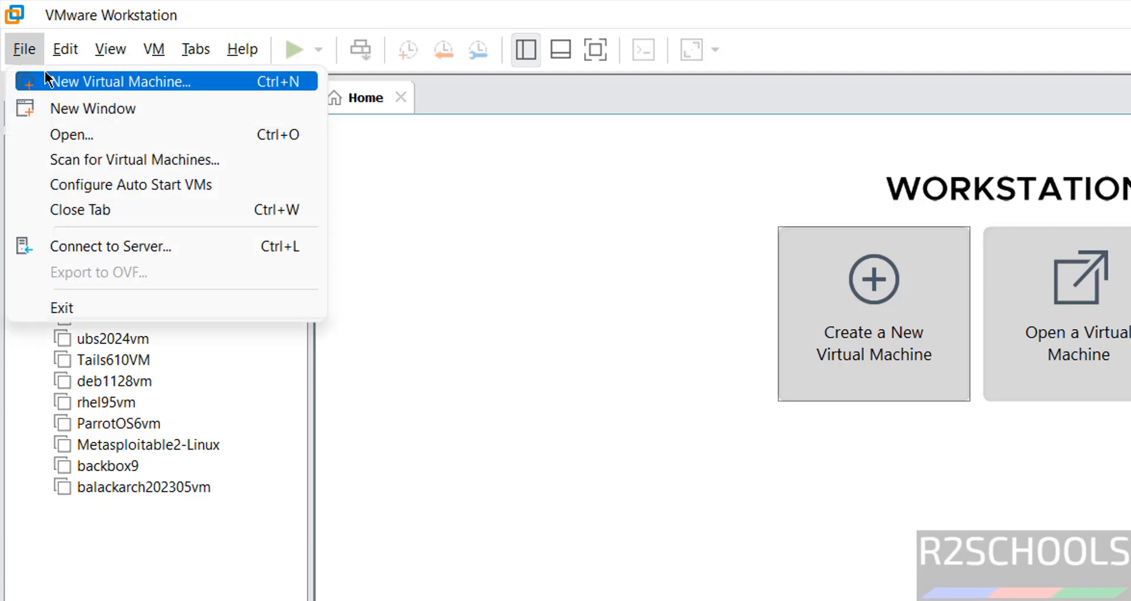
left_click(120, 81)
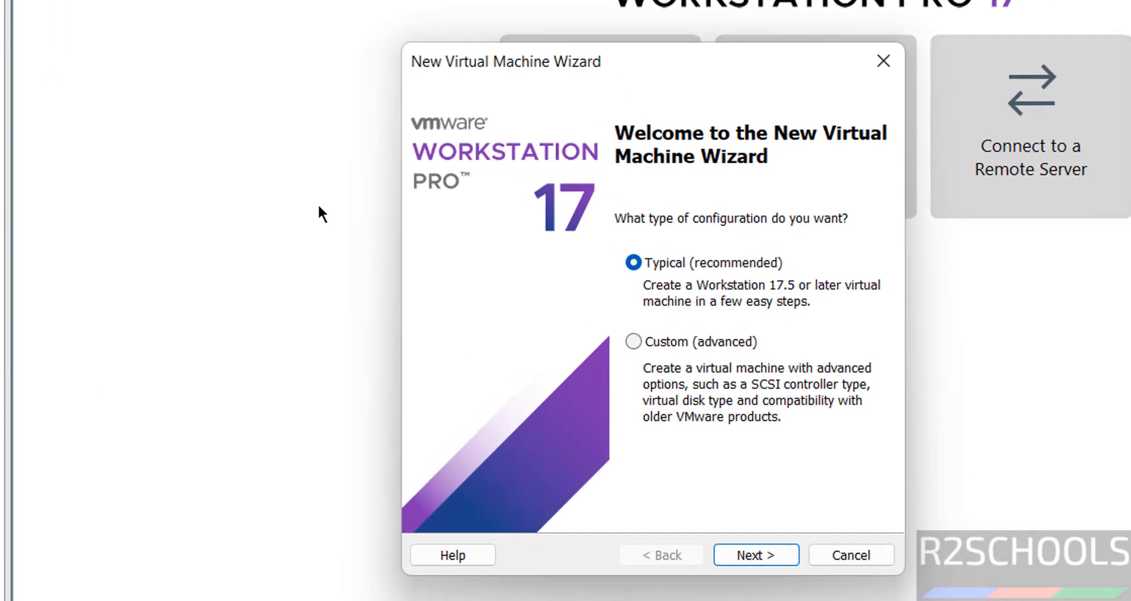
left_click(756, 555)
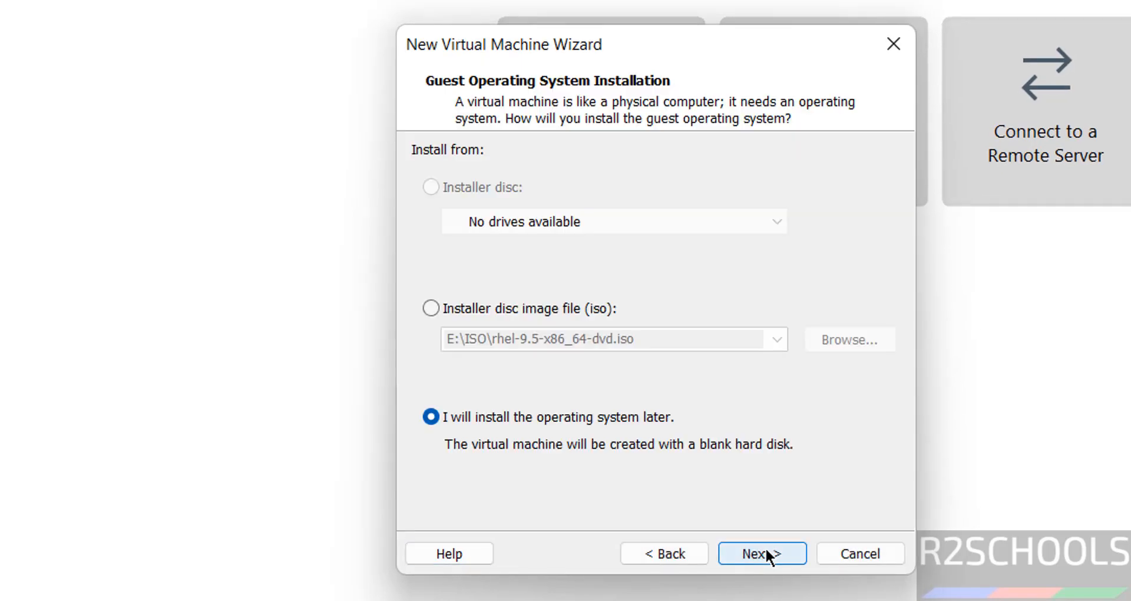
- Choose installation from a disc image and select the CentOS-Stream-10 ISO
left_click(431, 308)
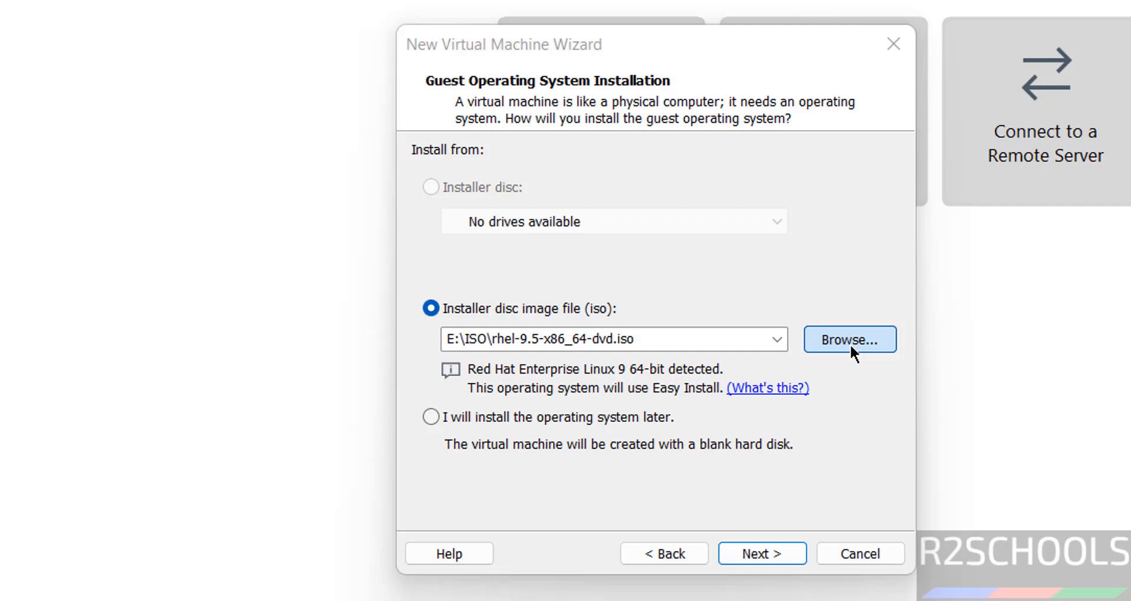
left_click(850, 339)
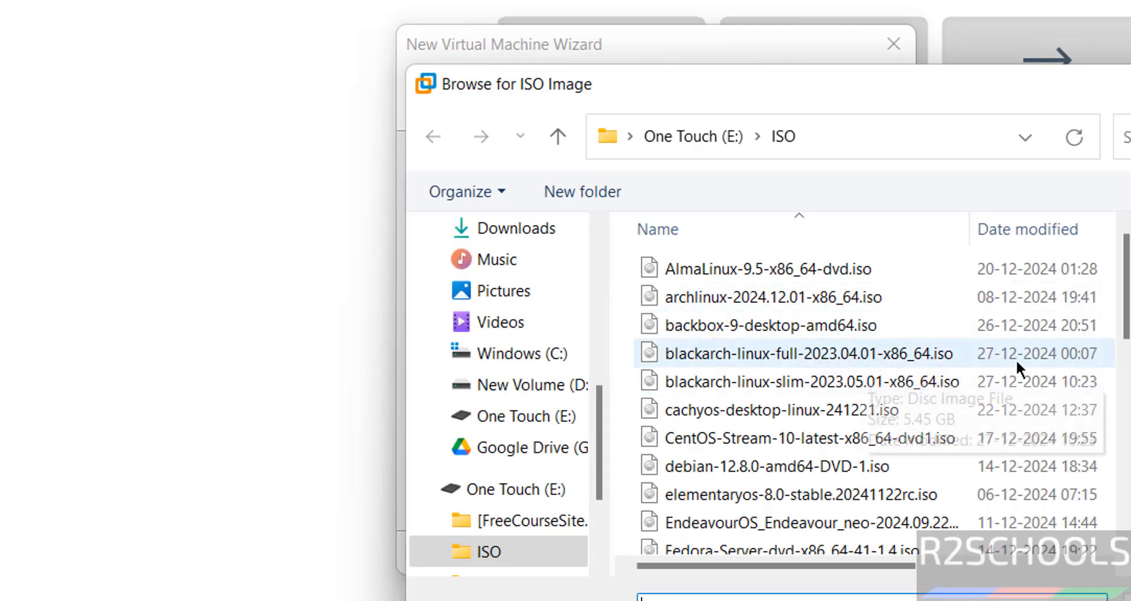
left_click(793, 438)
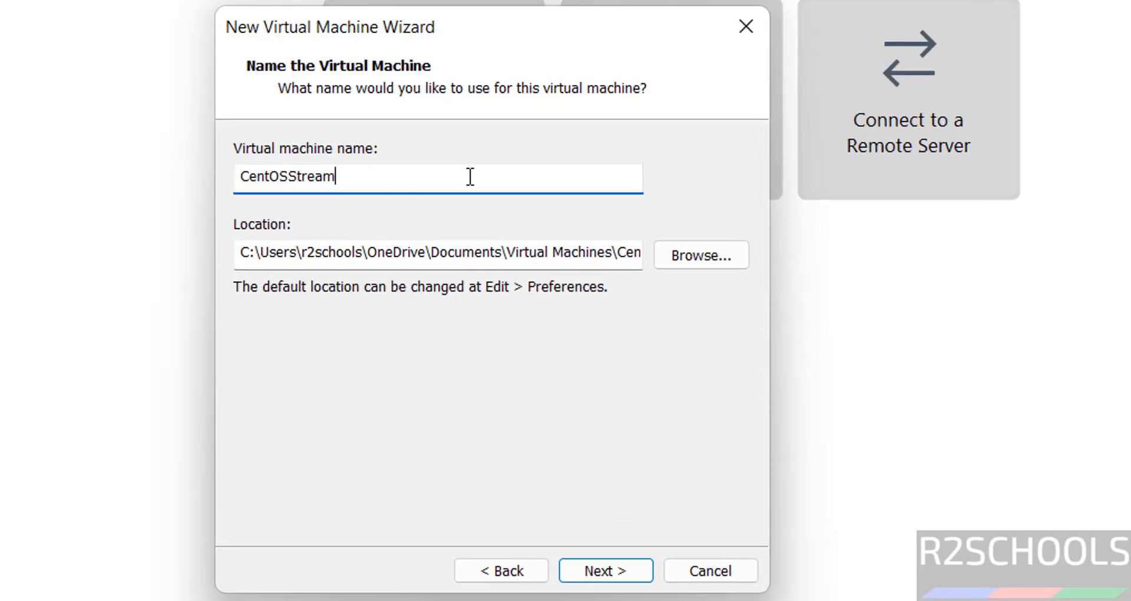
- Name the VM CentOSStream10VM, store it under E:\VMS, and continue to disk capacity
type("10VM")
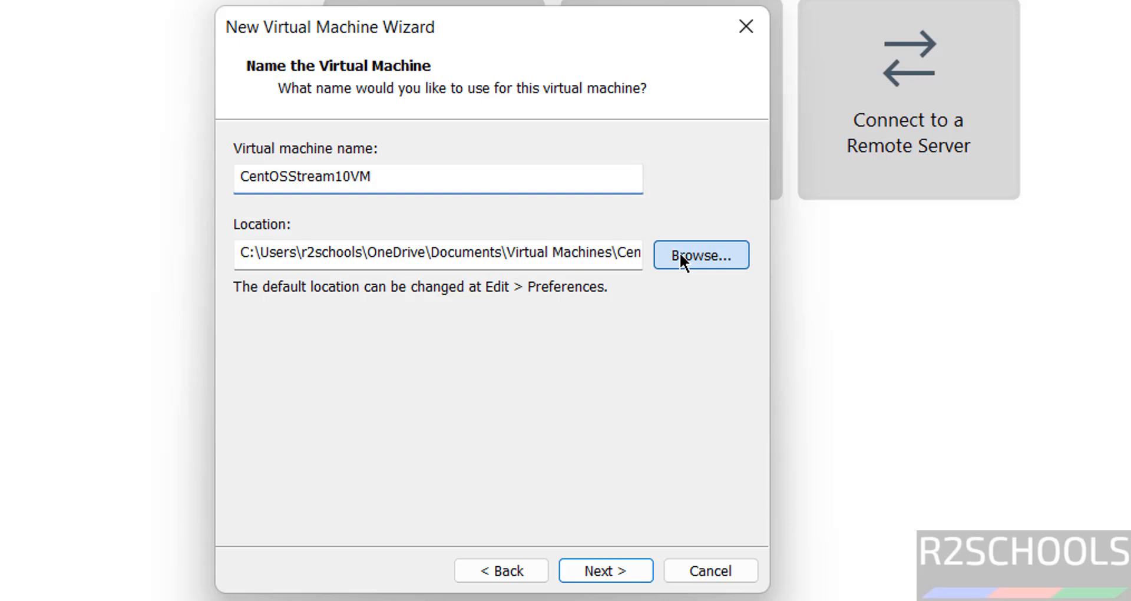
left_click(698, 255)
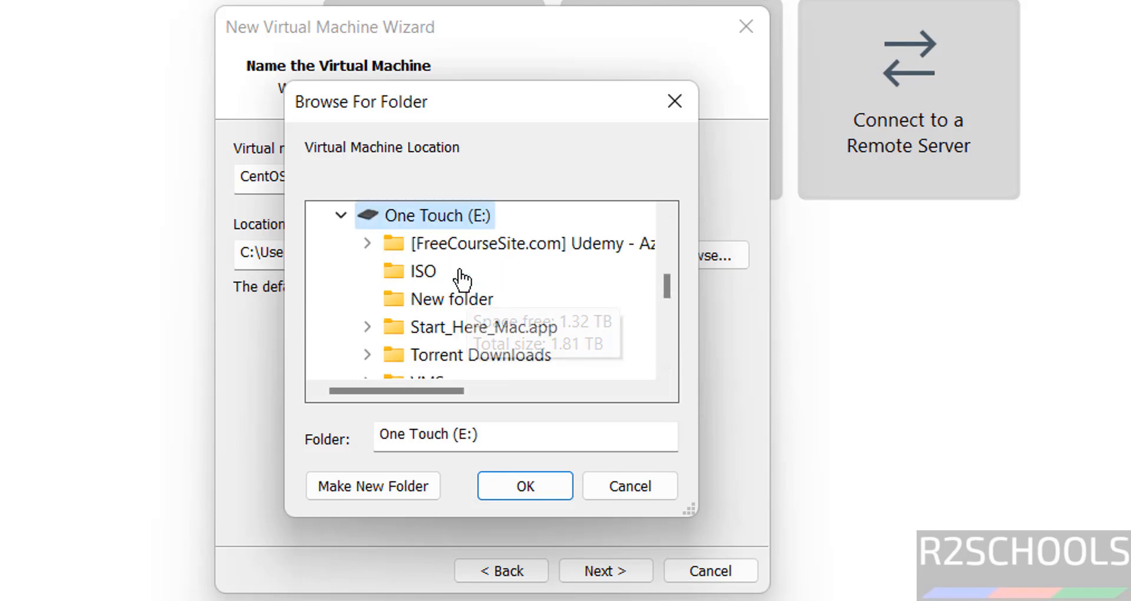
scroll("down", 3)
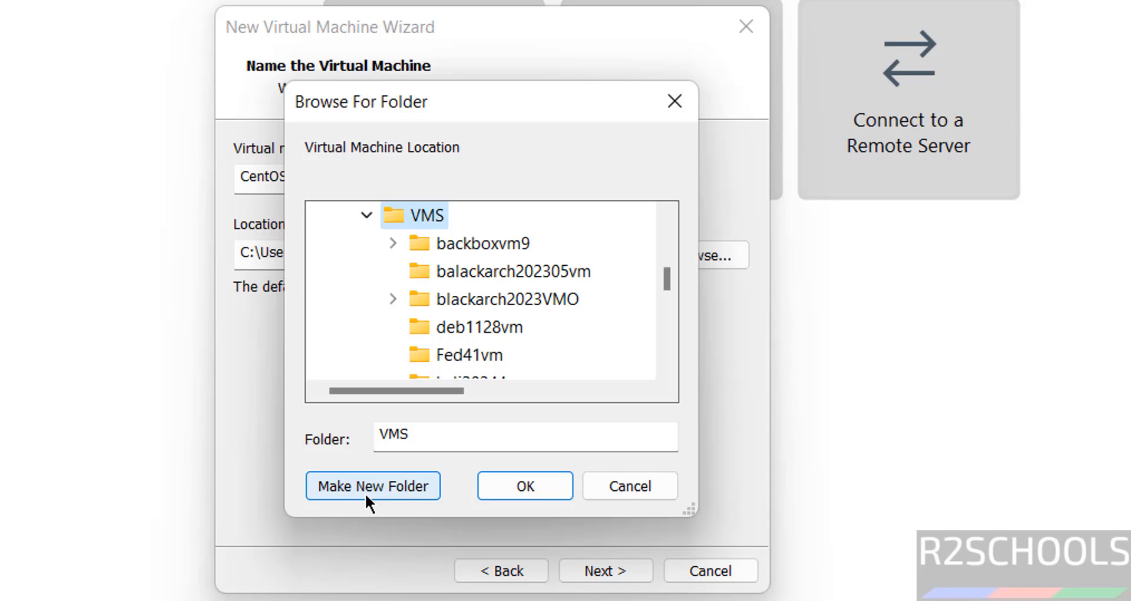
left_click(372, 484)
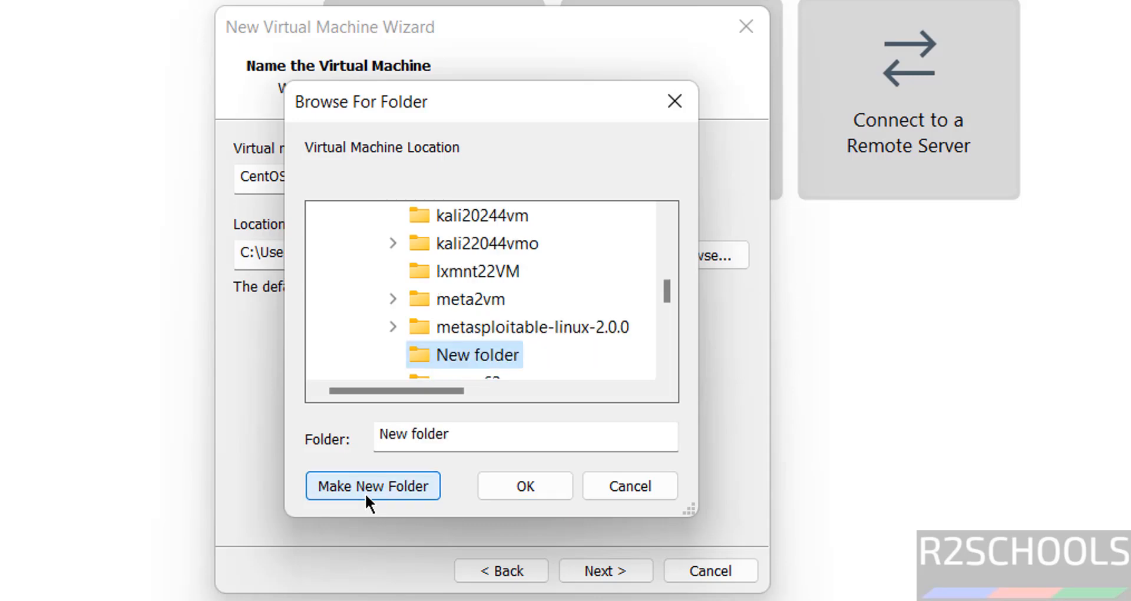
left_click(524, 486)
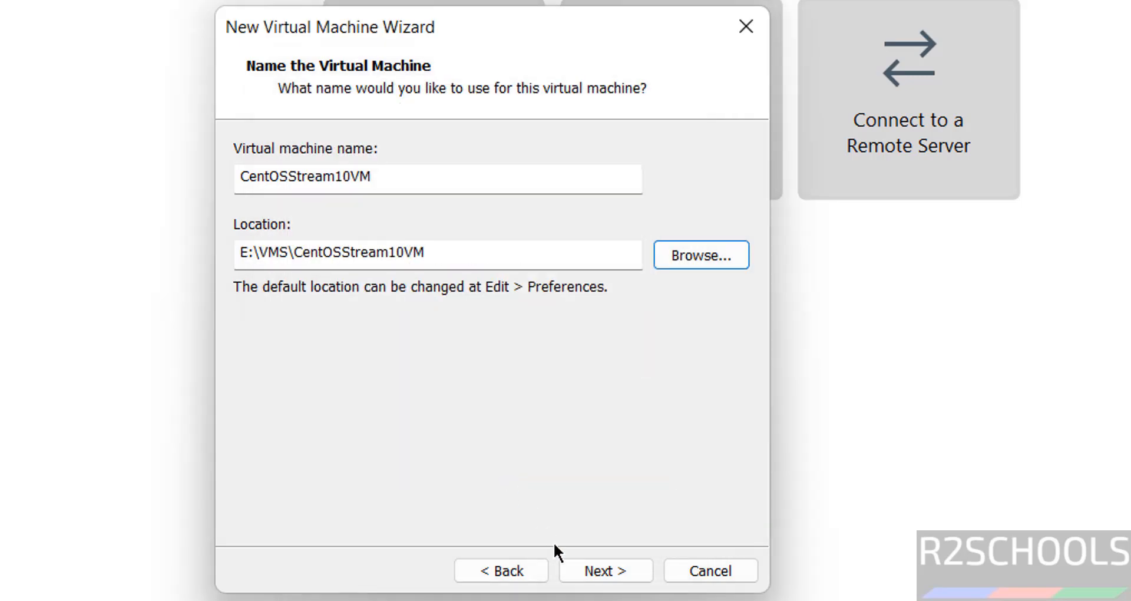
left_click(604, 571)
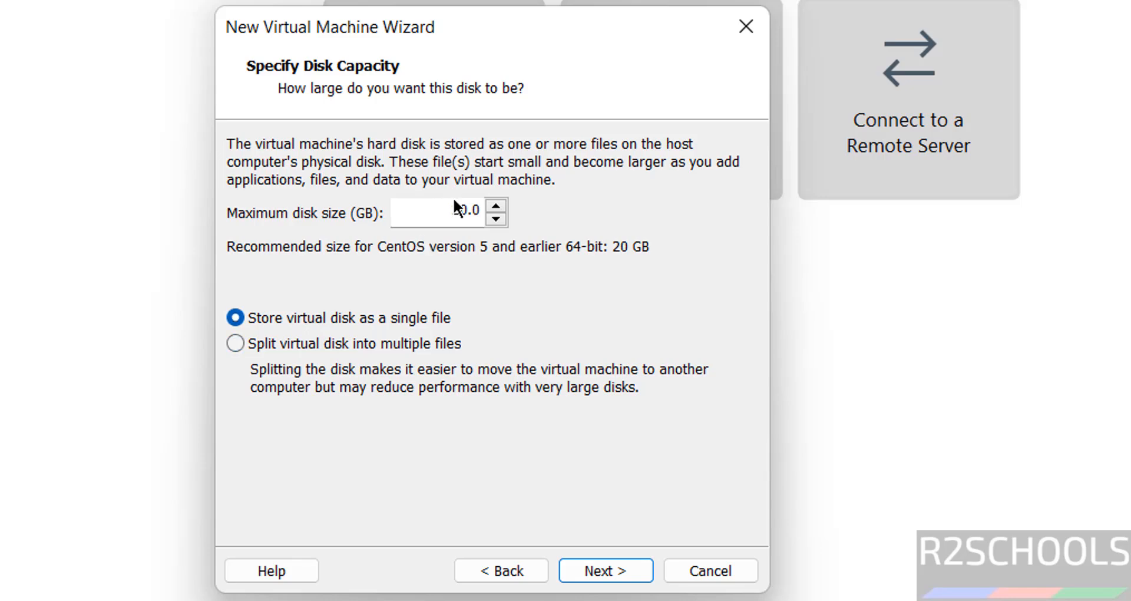
- Set a 100 GB disk size and proceed to the ready-to-create summary
type("100")
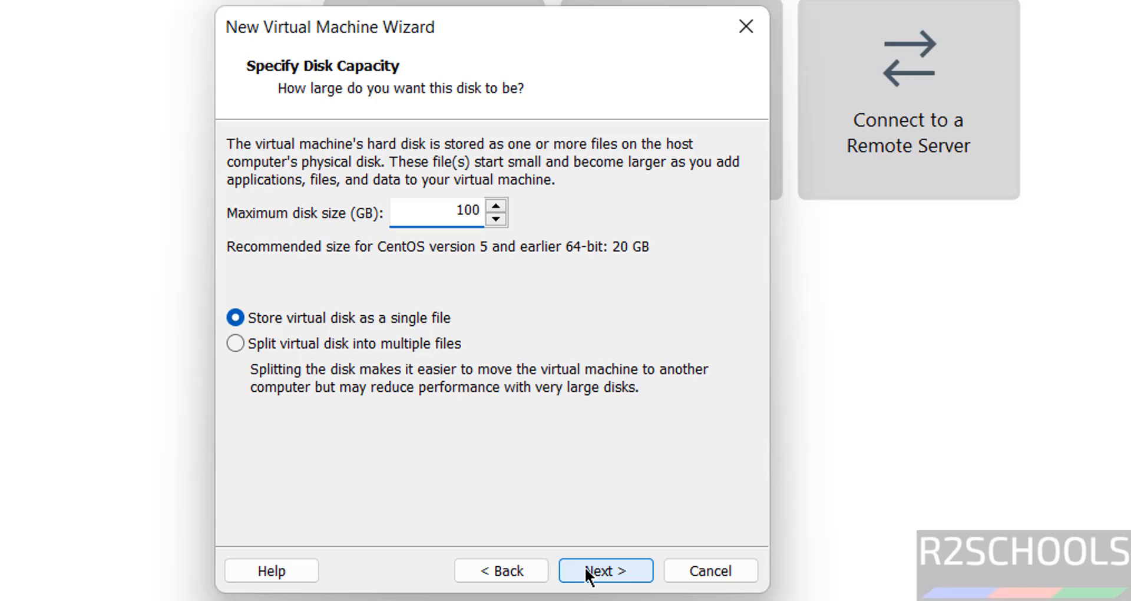
left_click(605, 570)
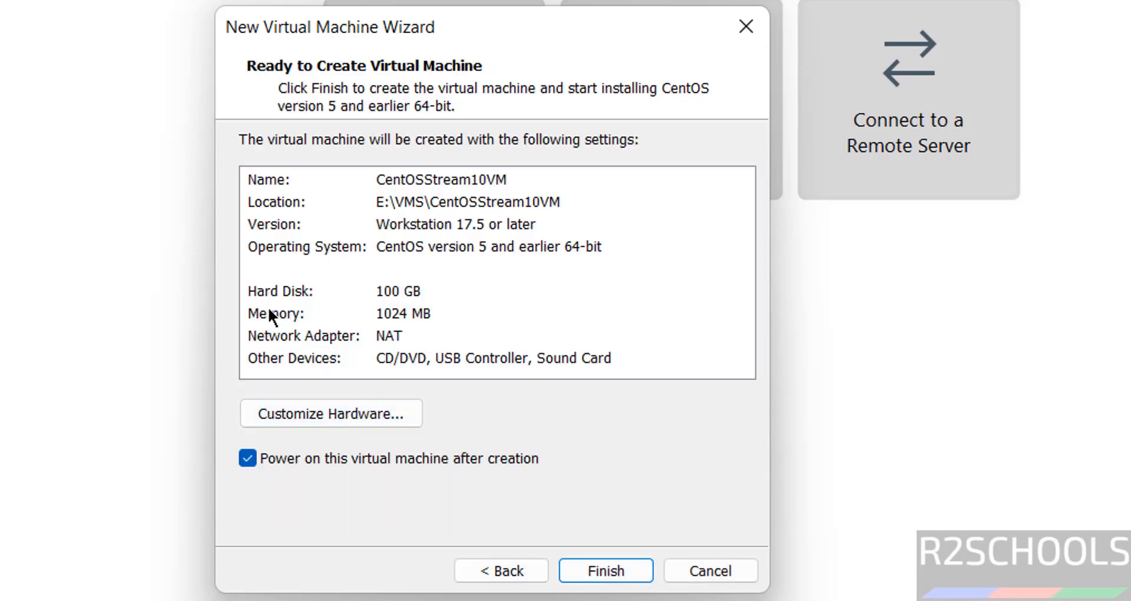
mouse_move(320, 424)
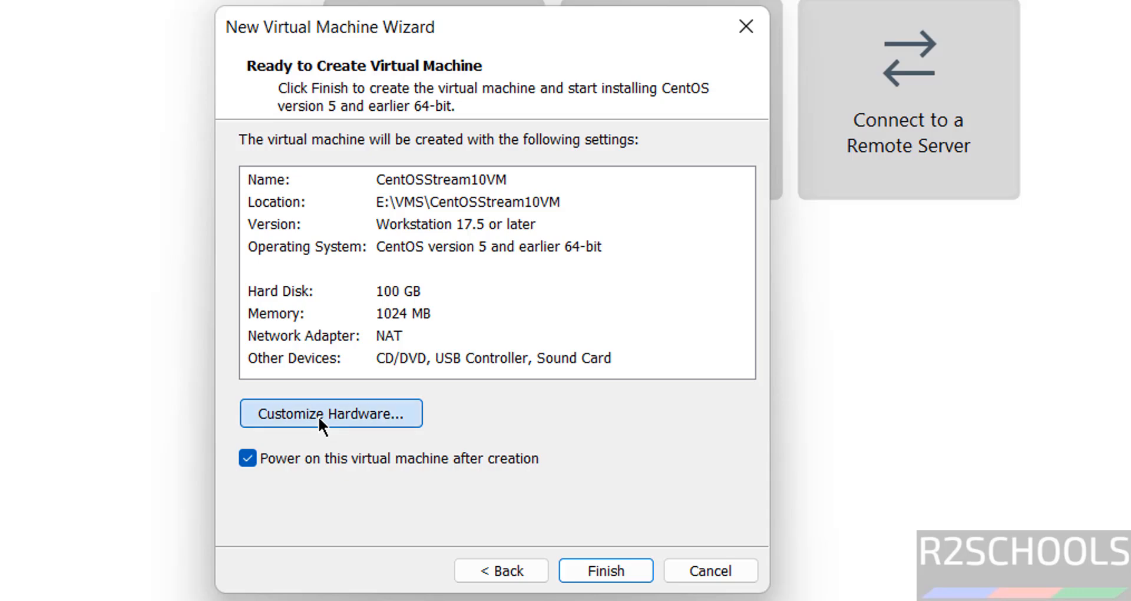
- Customize hardware to 4096 MB memory and 2 processor cores
left_click(329, 413)
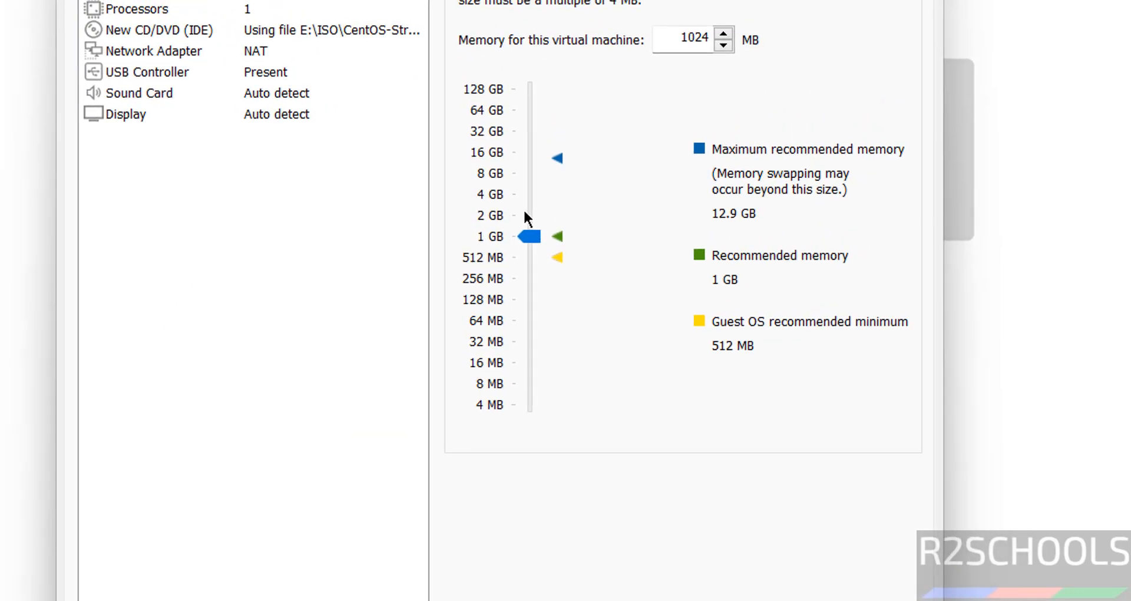
left_click_drag(523, 235, 530, 193)
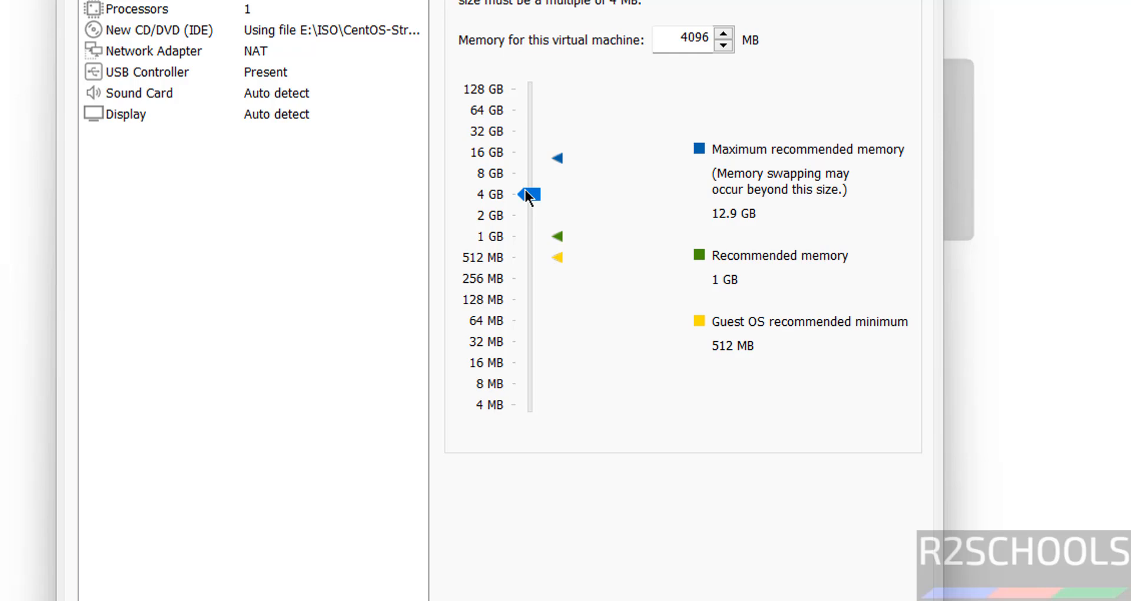
left_click(136, 8)
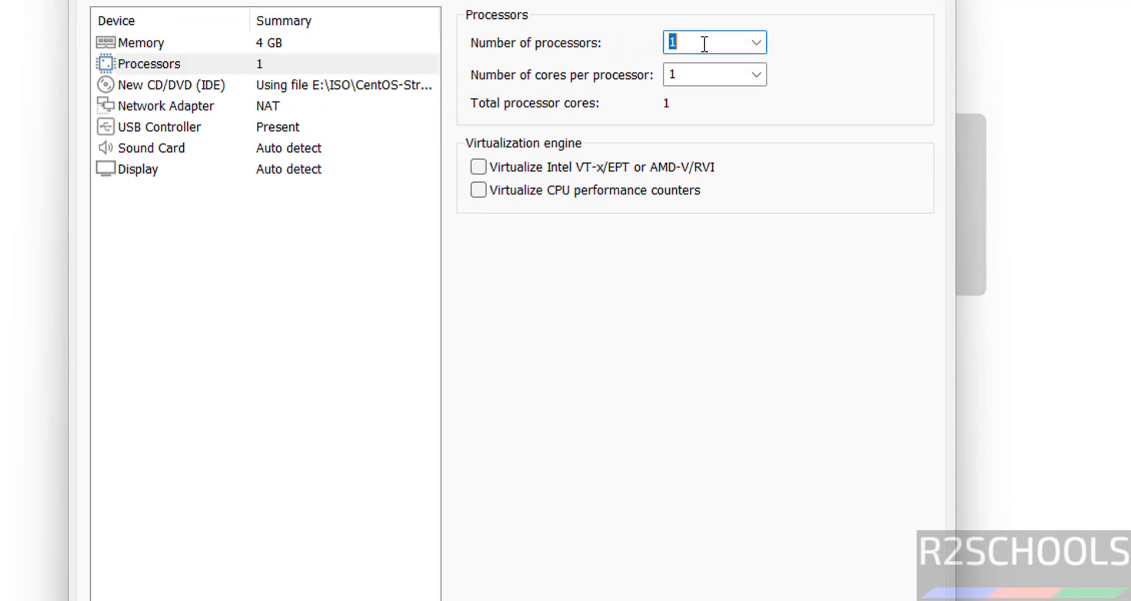
type("11")
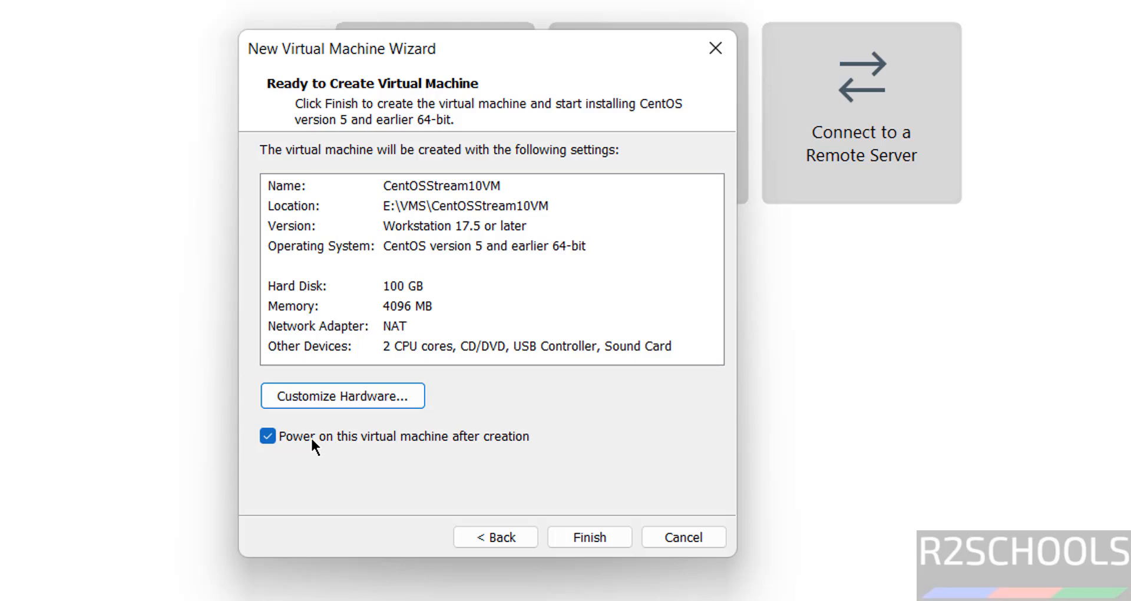
- Disable power-on after creation and finish creating CentOSStream10VM
left_click(267, 436)
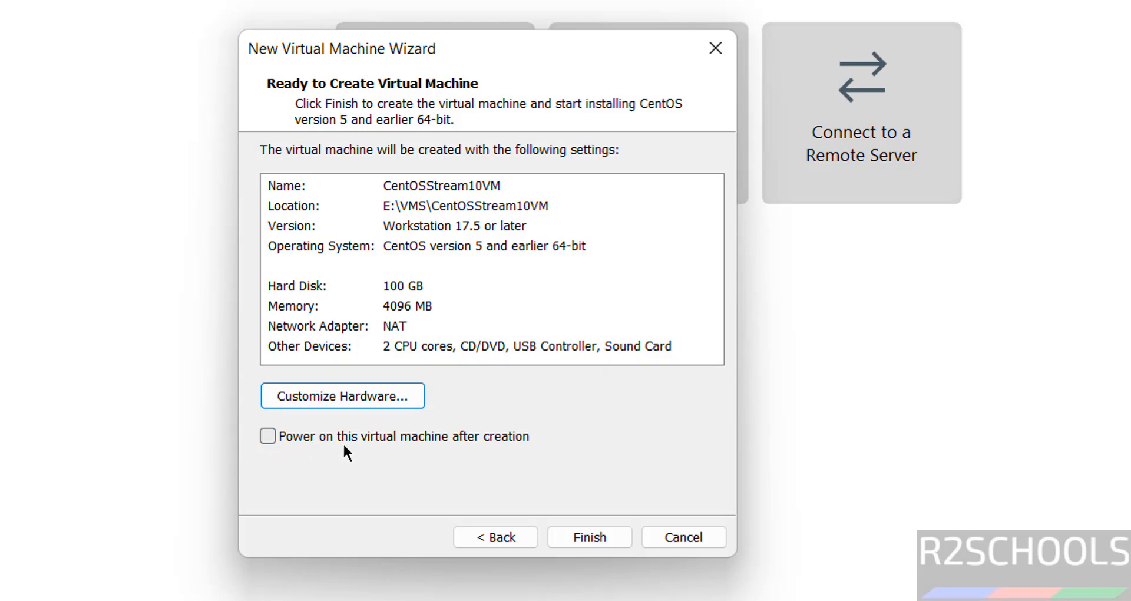
mouse_move(555, 453)
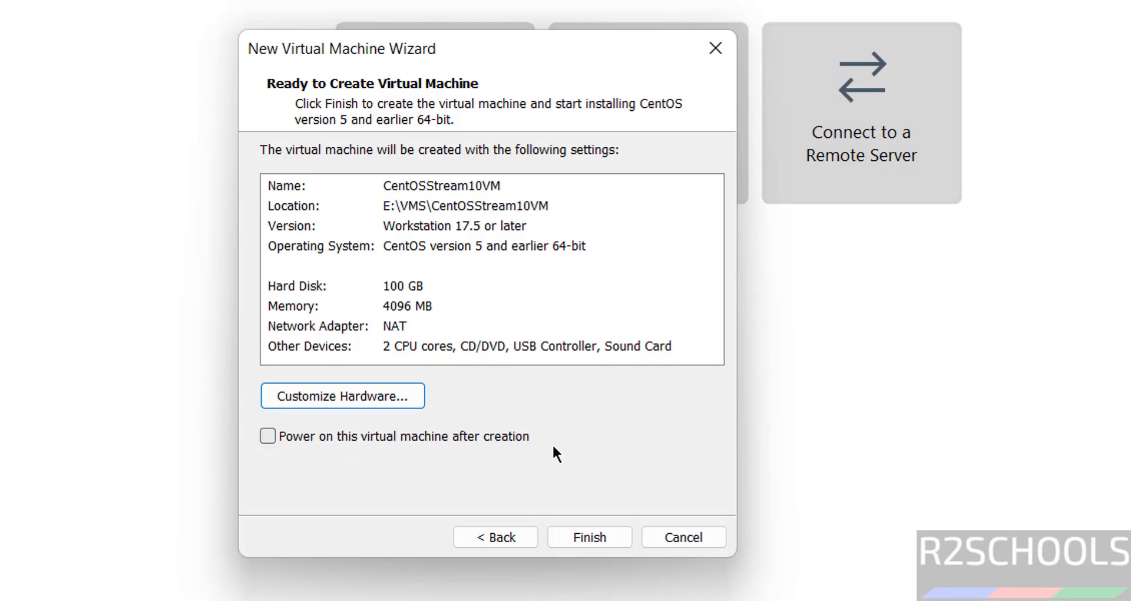
left_click(589, 537)
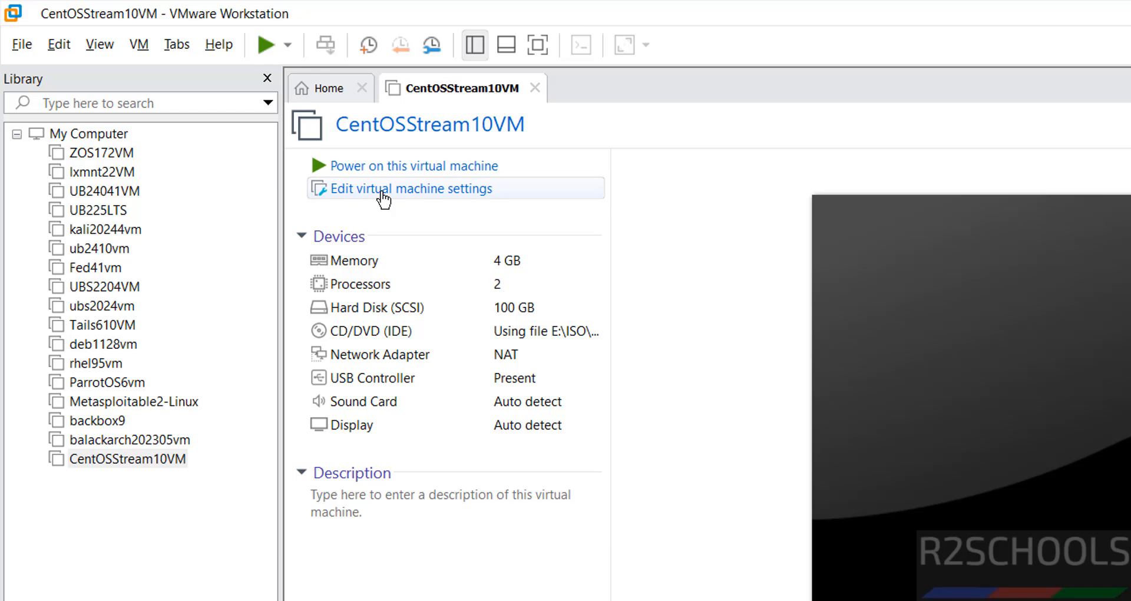
mouse_move(126, 459)
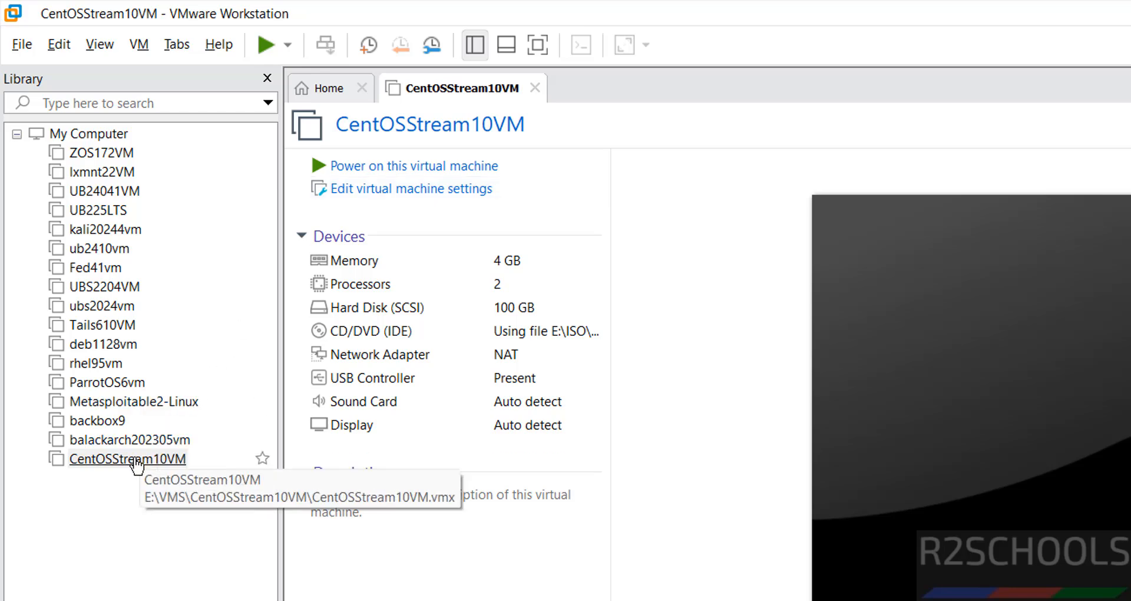
right_click(126, 458)
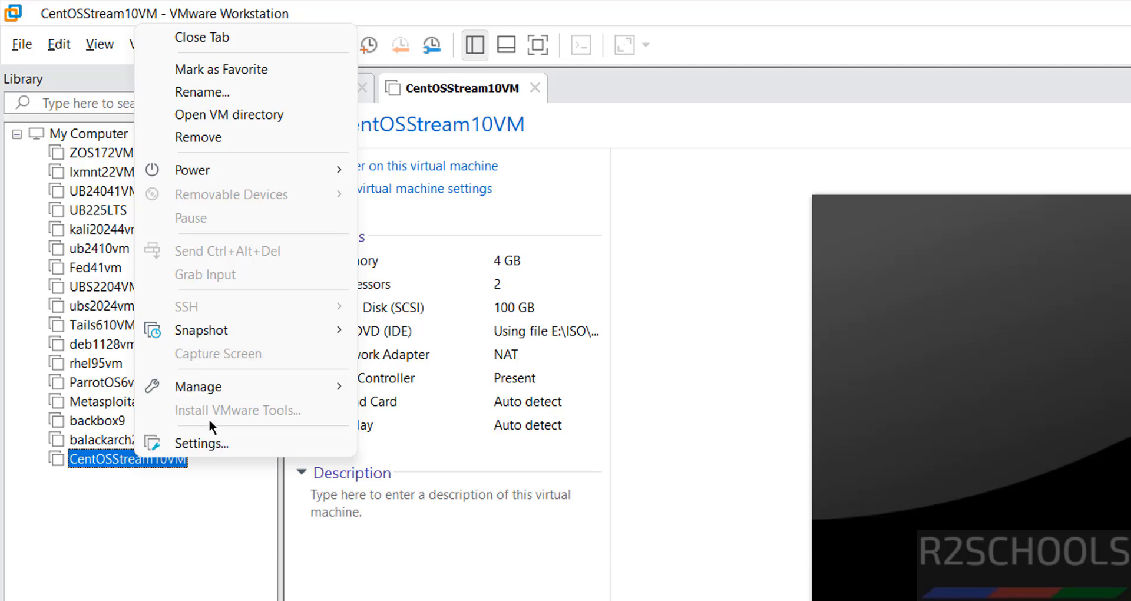
left_click(138, 44)
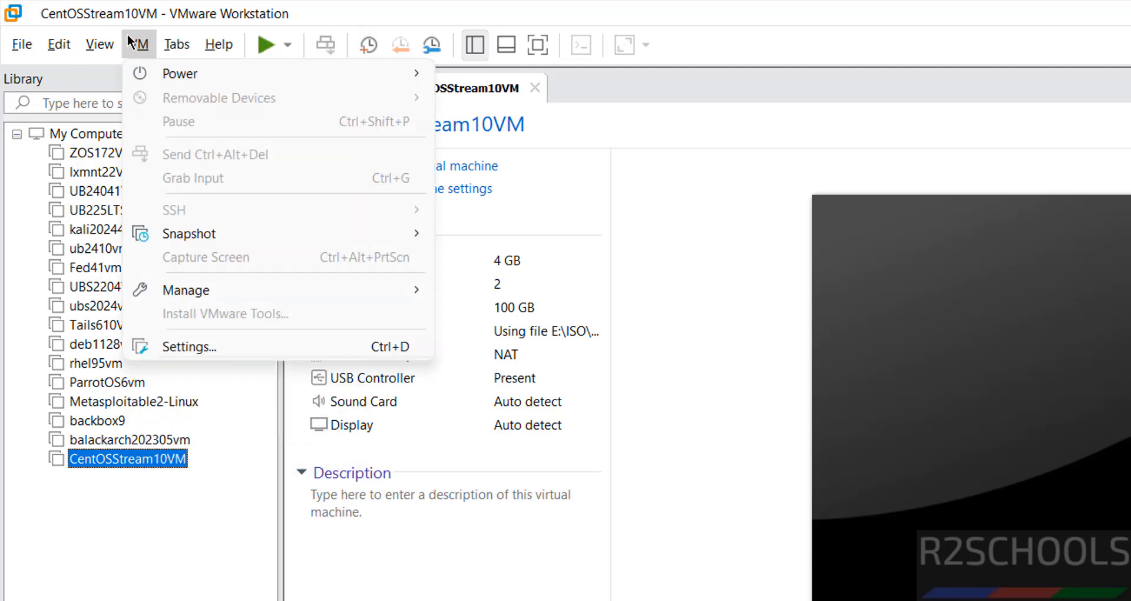
mouse_move(542, 571)
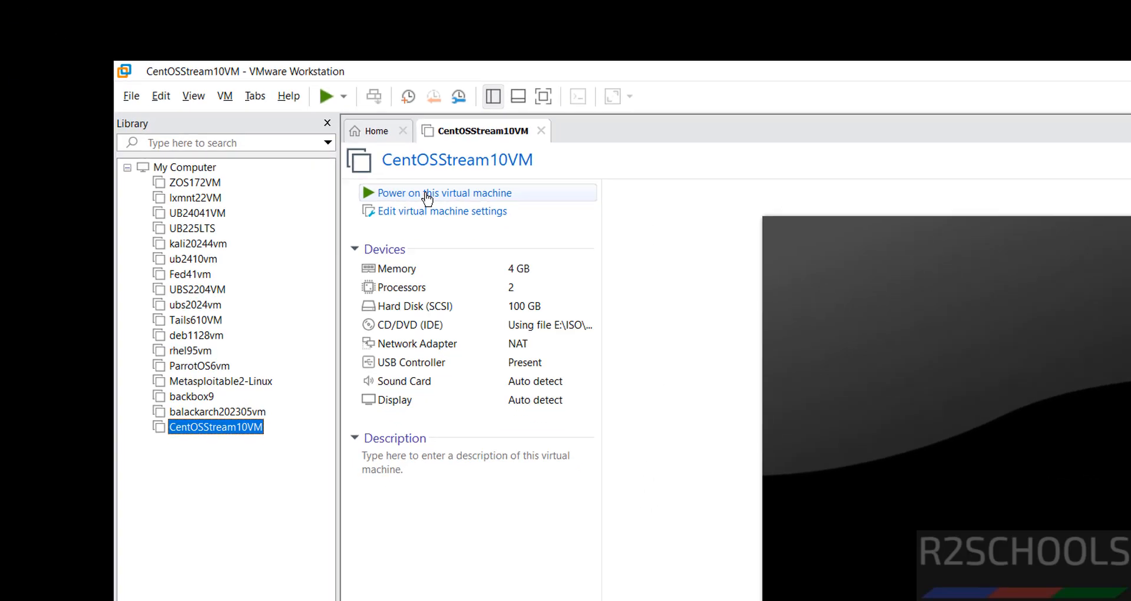
- Power on CentOSStream10VM and boot the Install CentOS Stream 10 entry from the boot menu
left_click(444, 192)
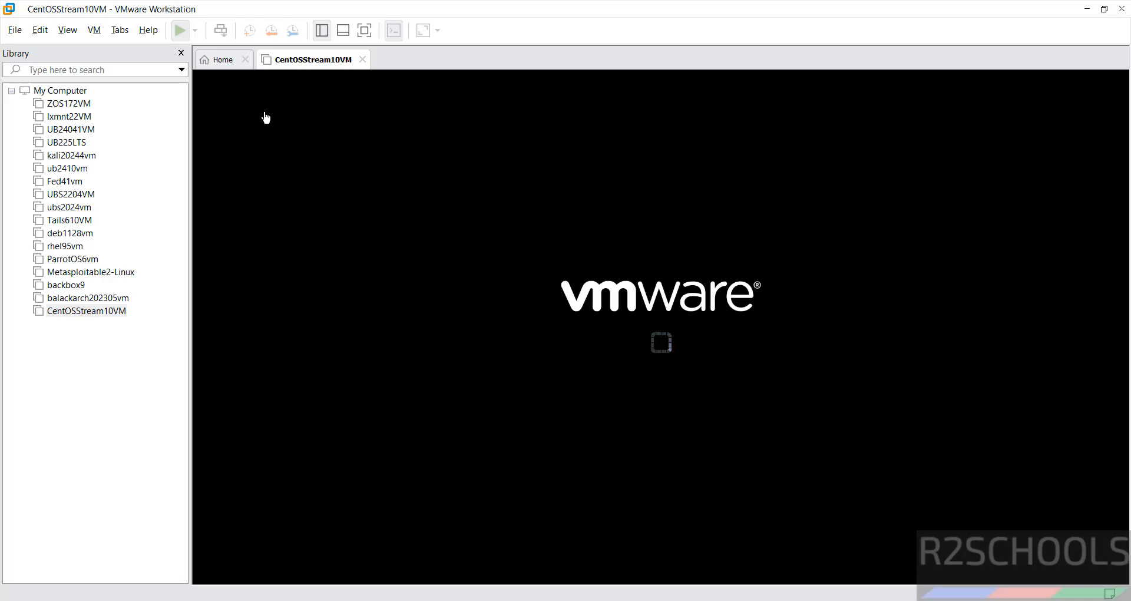
left_click(178, 30)
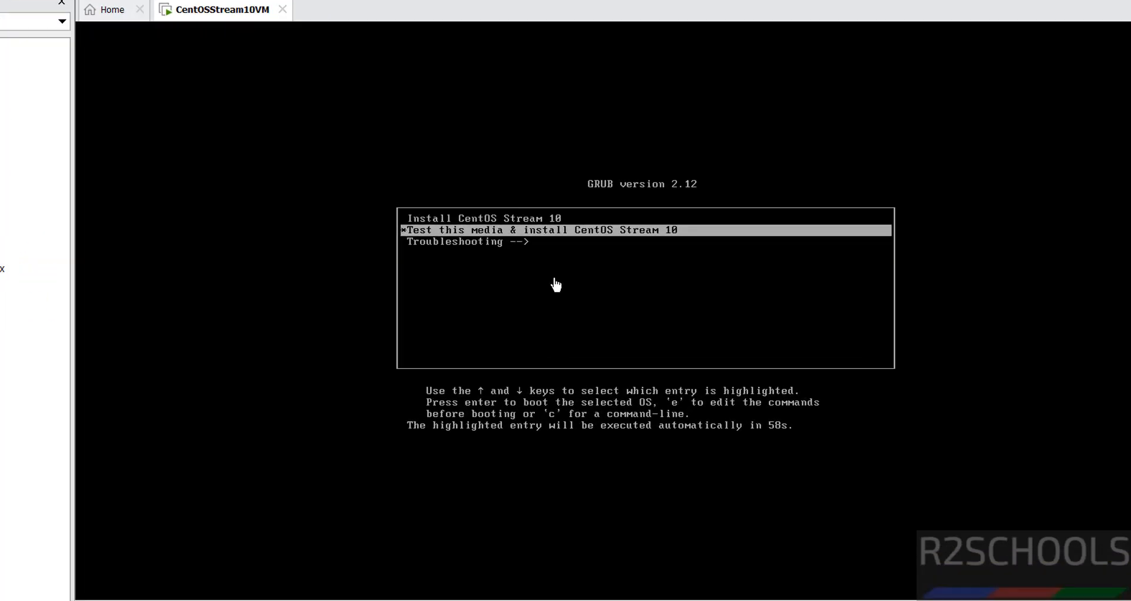
key("up")
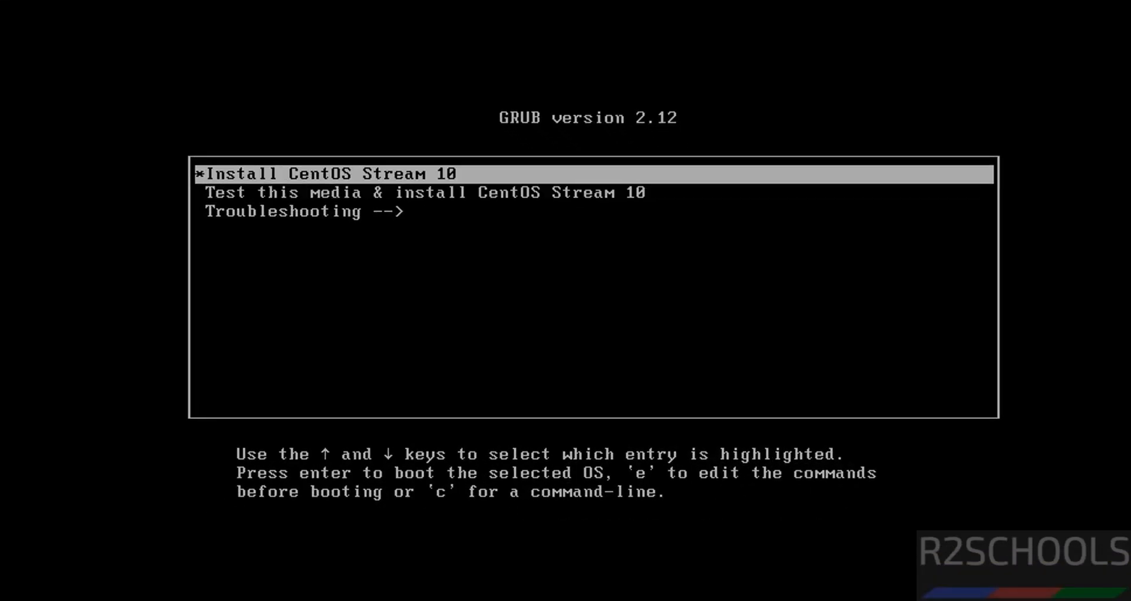
key("Down")
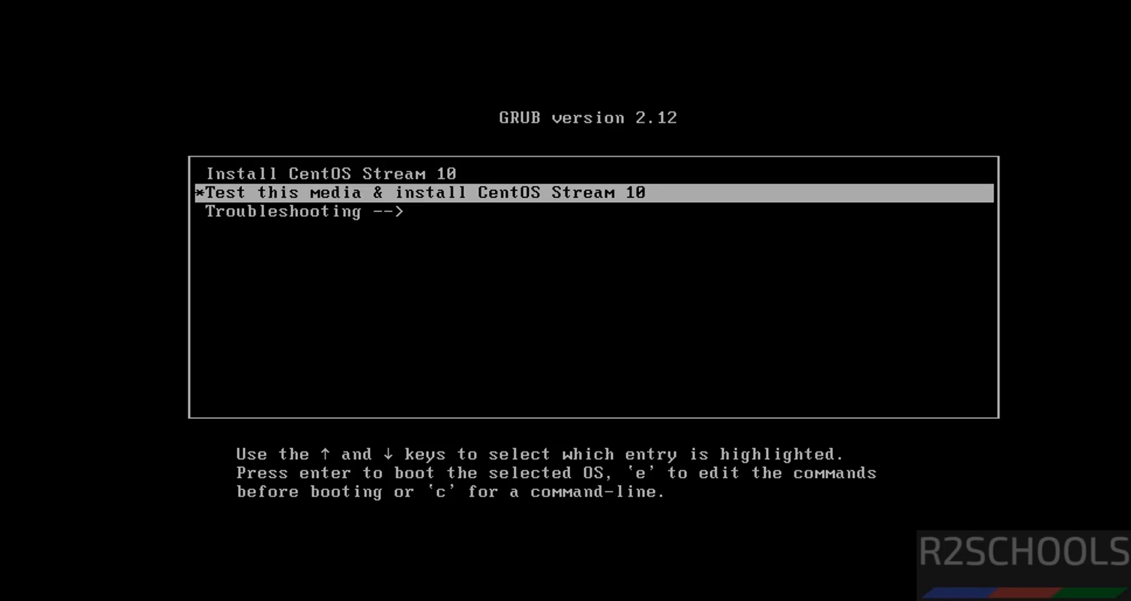
key("Up")
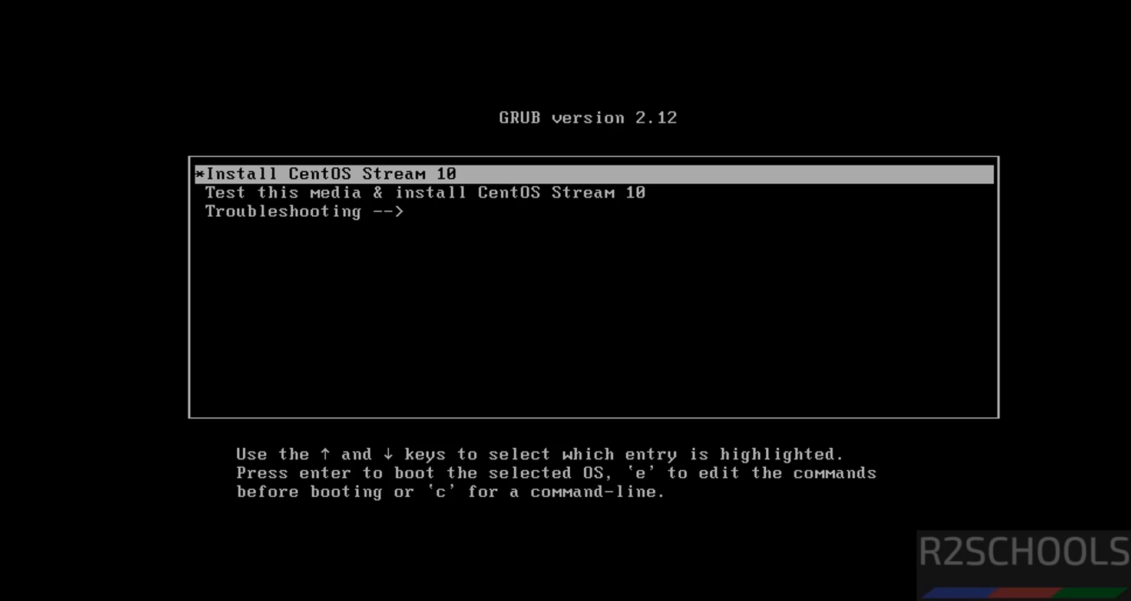
key("Return")
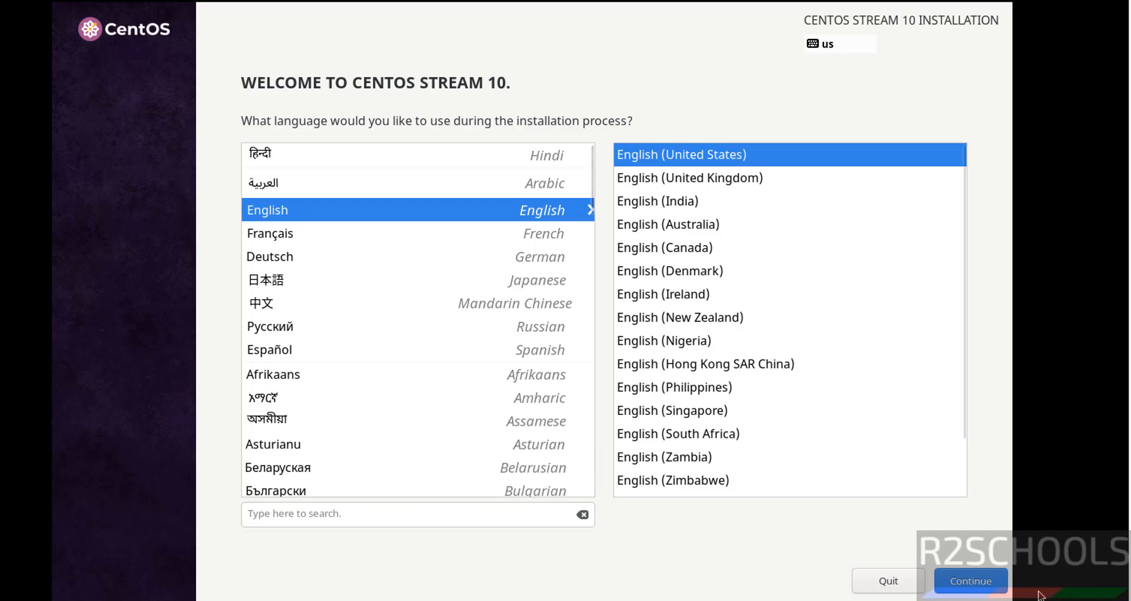
- Continue with English (United States) and confirm the 100 GiB disk with automatic partitioning
left_click(970, 580)
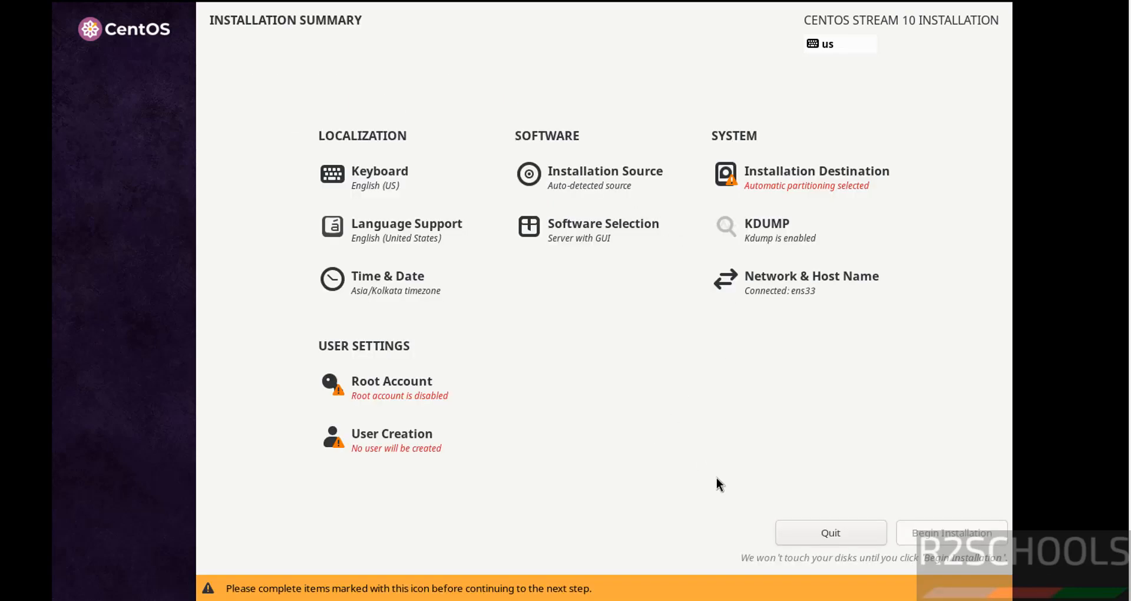
mouse_move(913, 356)
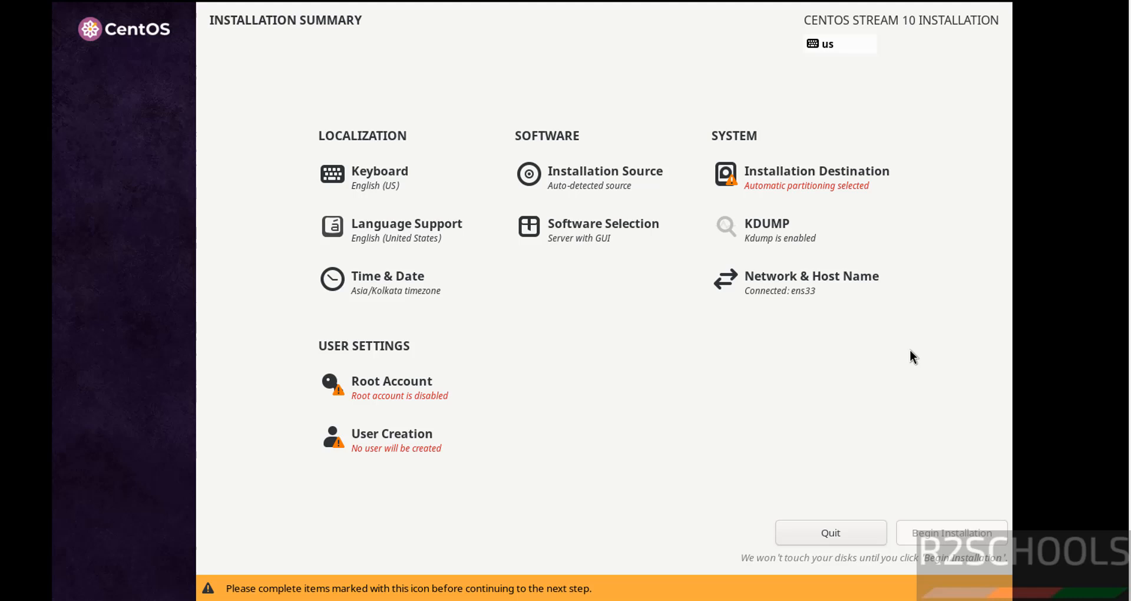
mouse_move(775, 171)
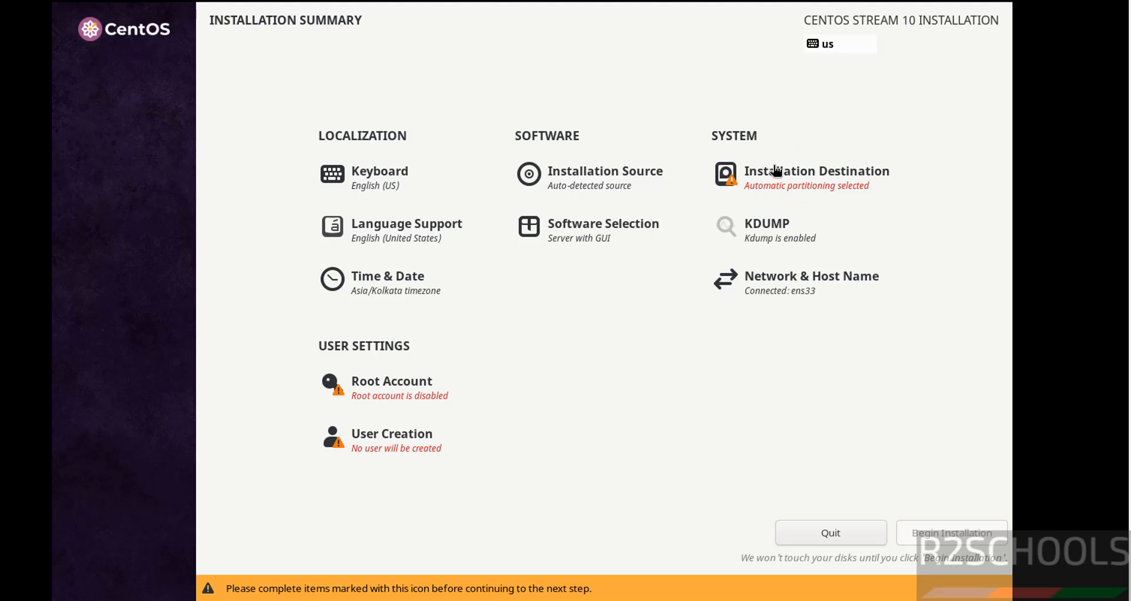
mouse_move(793, 223)
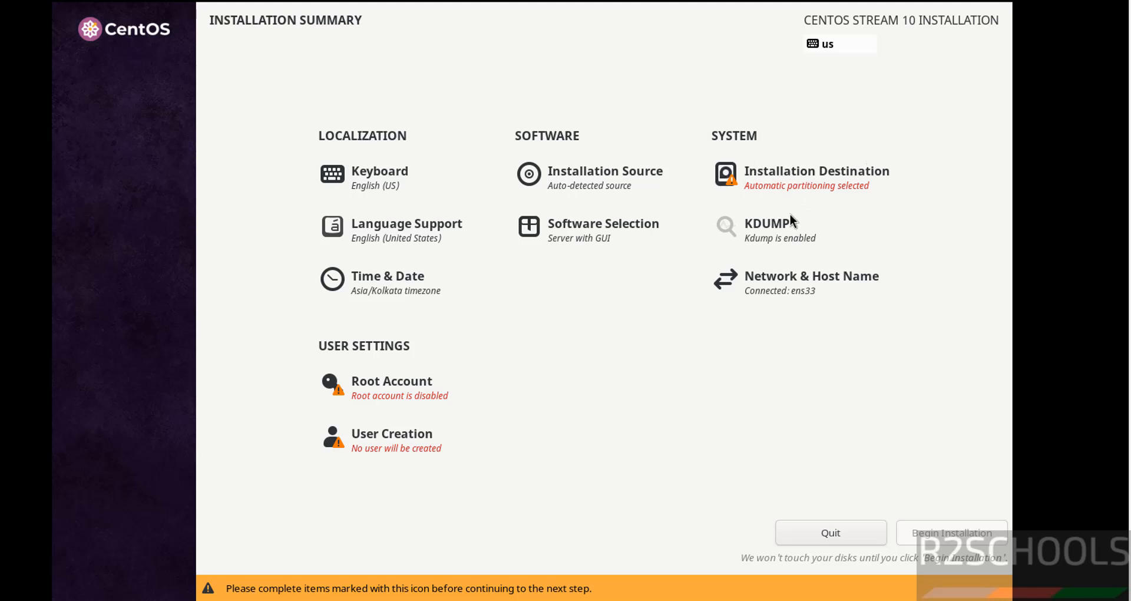
mouse_move(791, 159)
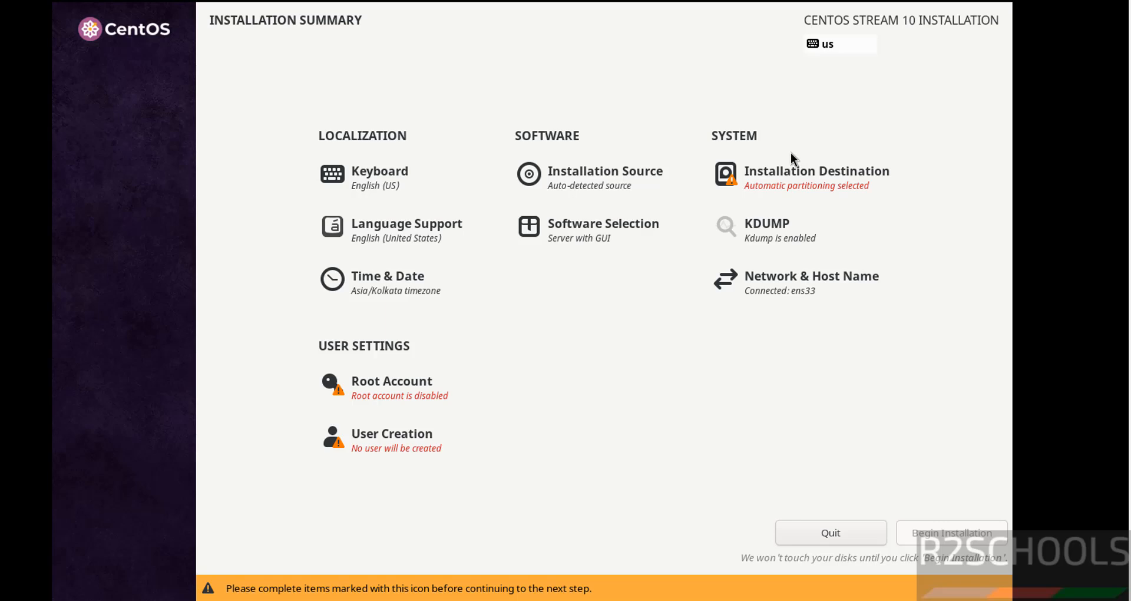
mouse_move(775, 173)
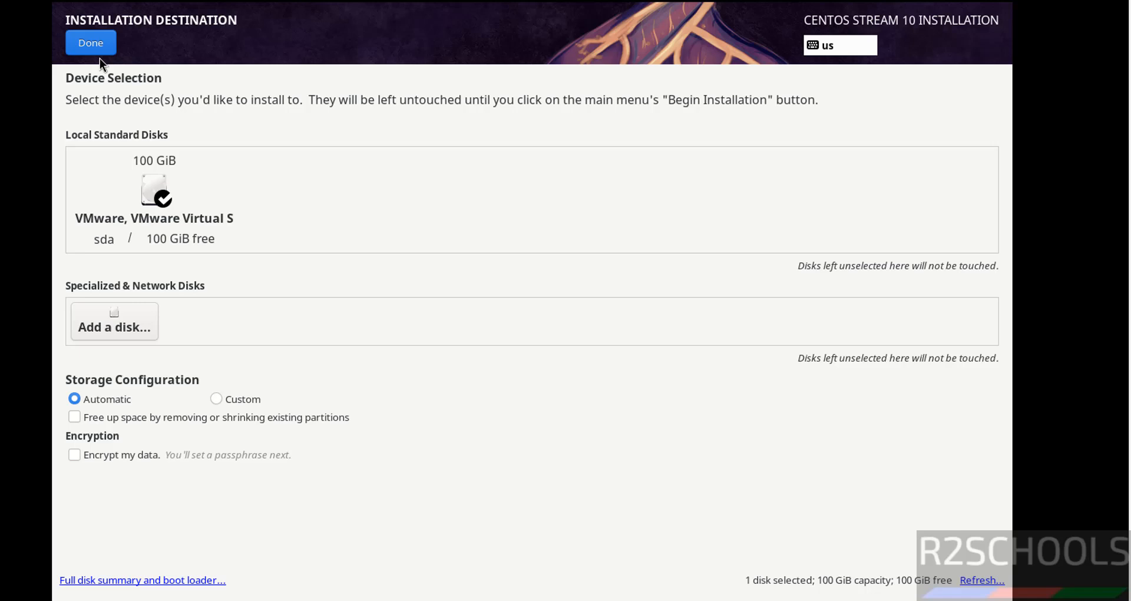
left_click(91, 42)
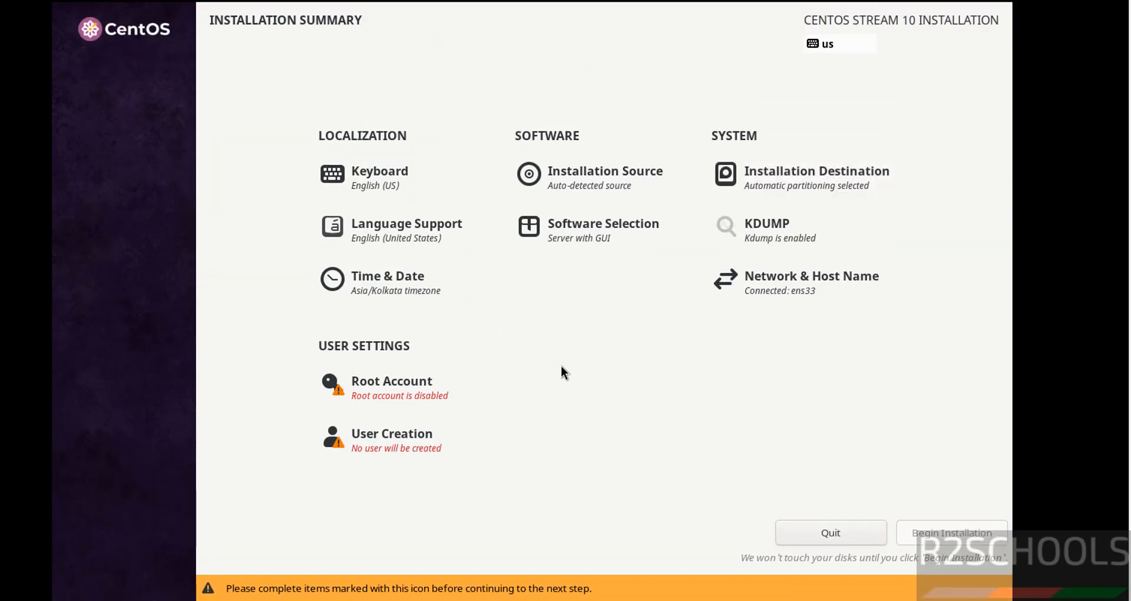
mouse_move(570, 234)
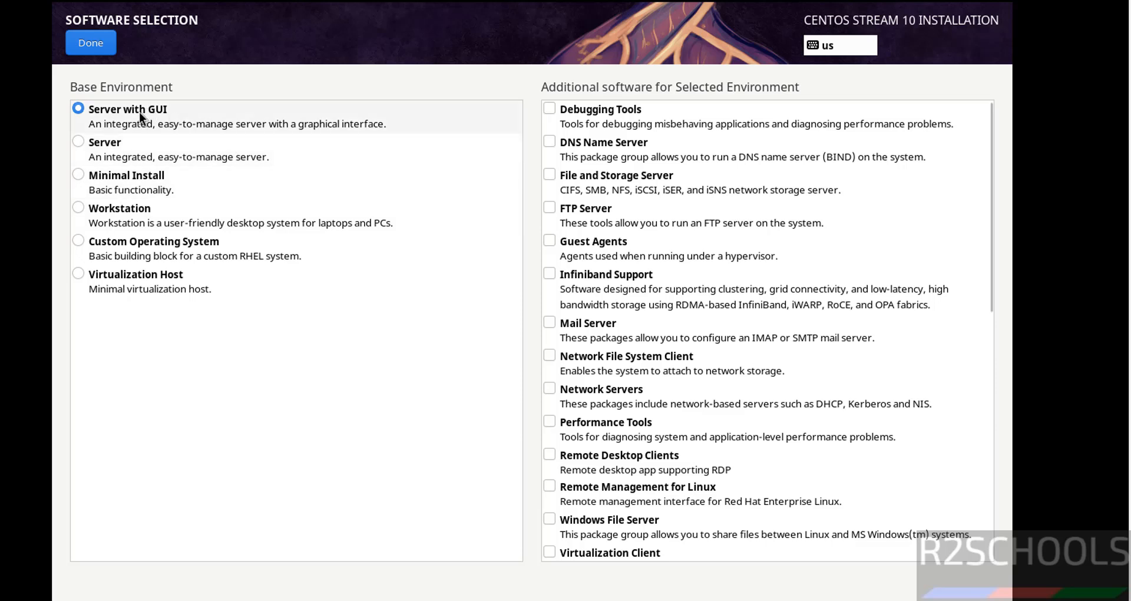
mouse_move(152, 188)
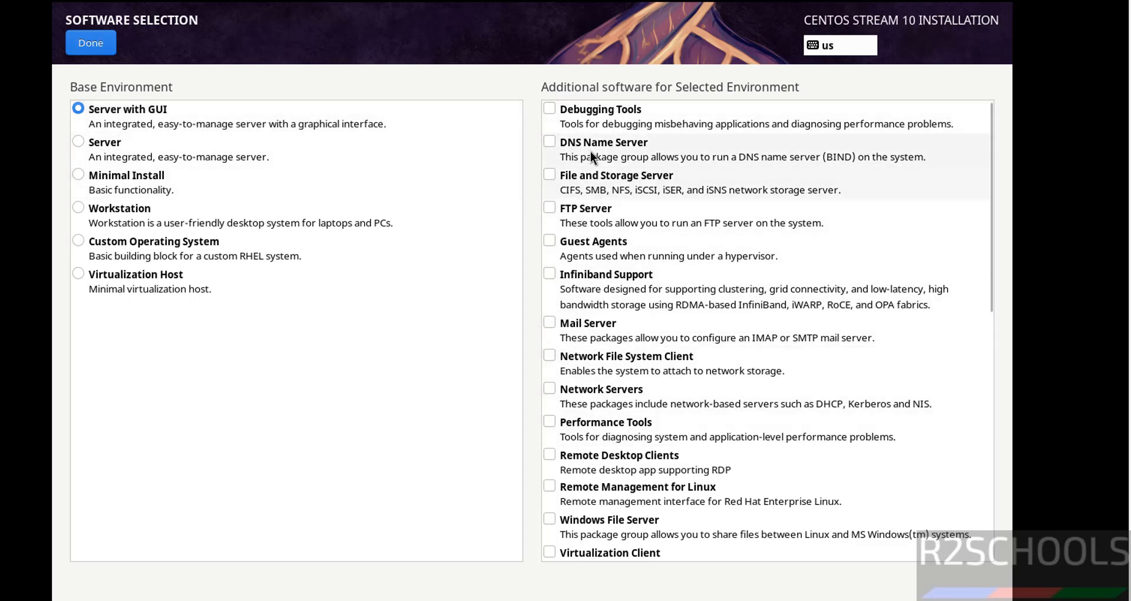
mouse_move(117, 27)
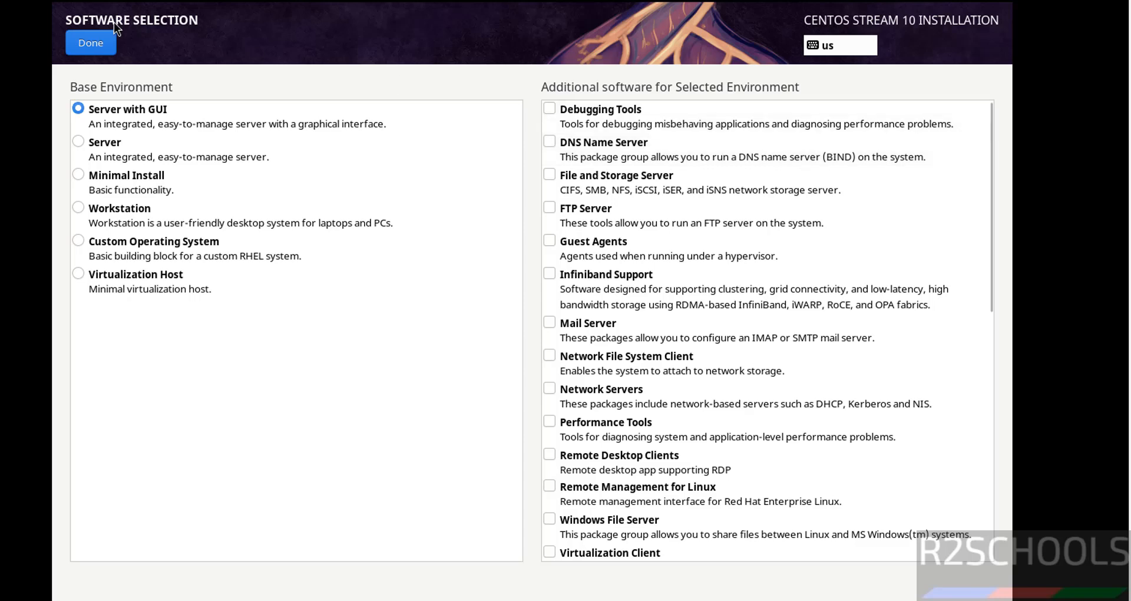
- Confirm Server with GUI as the software selection
left_click(91, 42)
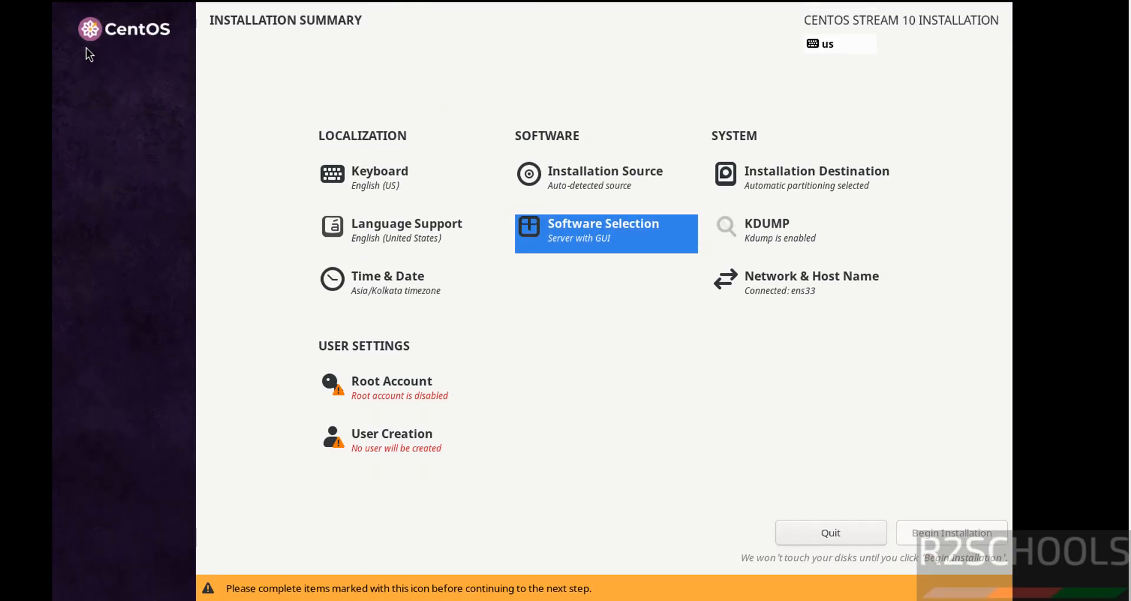
mouse_move(412, 399)
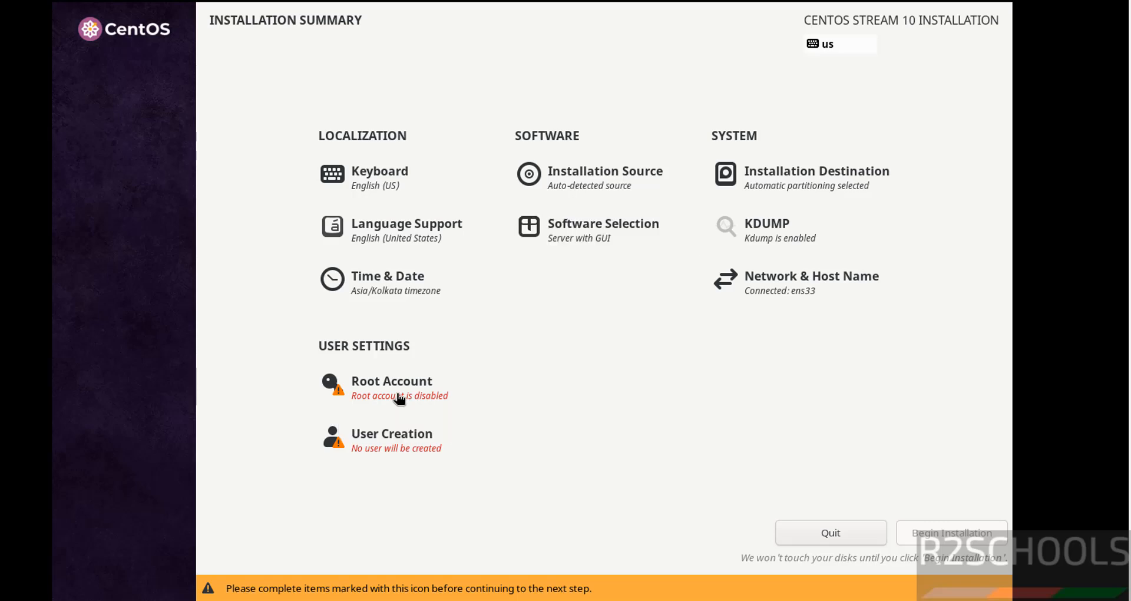
- Enable the root account with a password, allow root SSH login, and accept the weak password
left_click(392, 388)
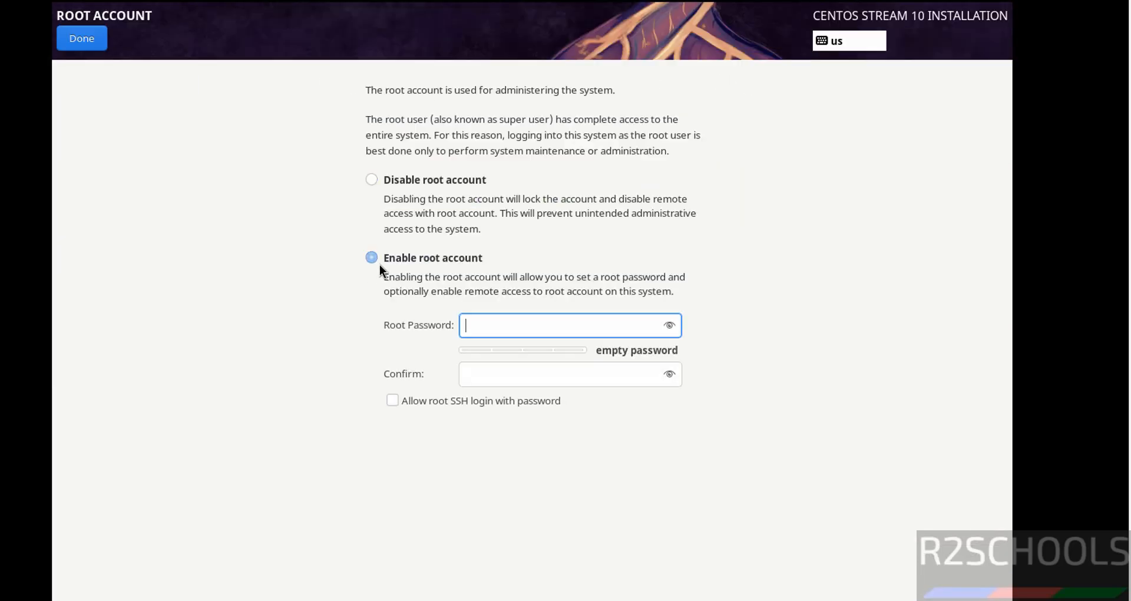
mouse_move(452, 231)
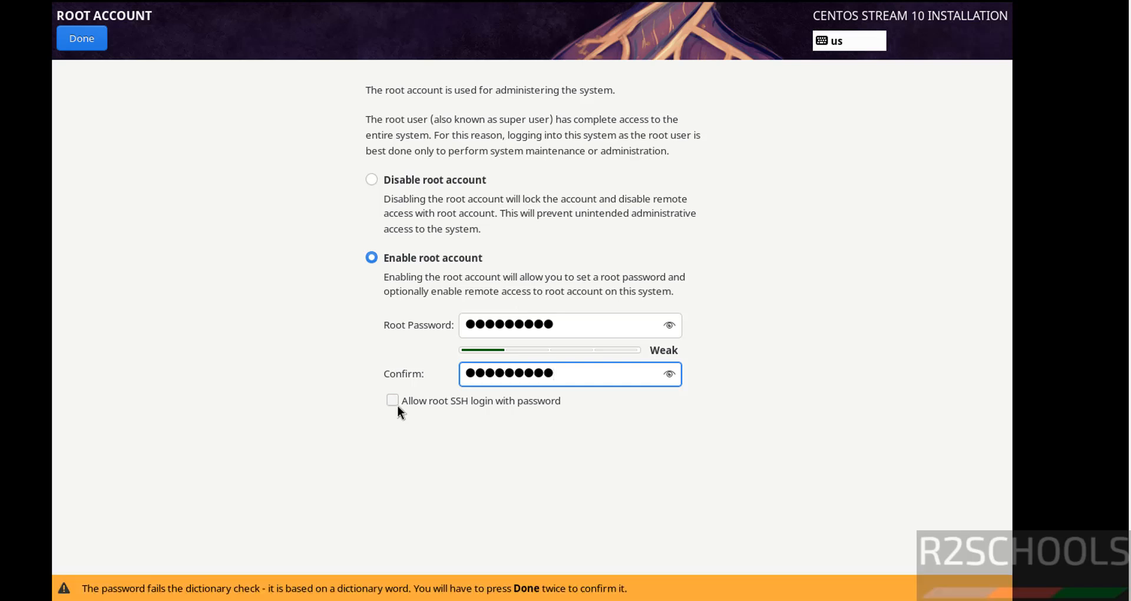
left_click(391, 401)
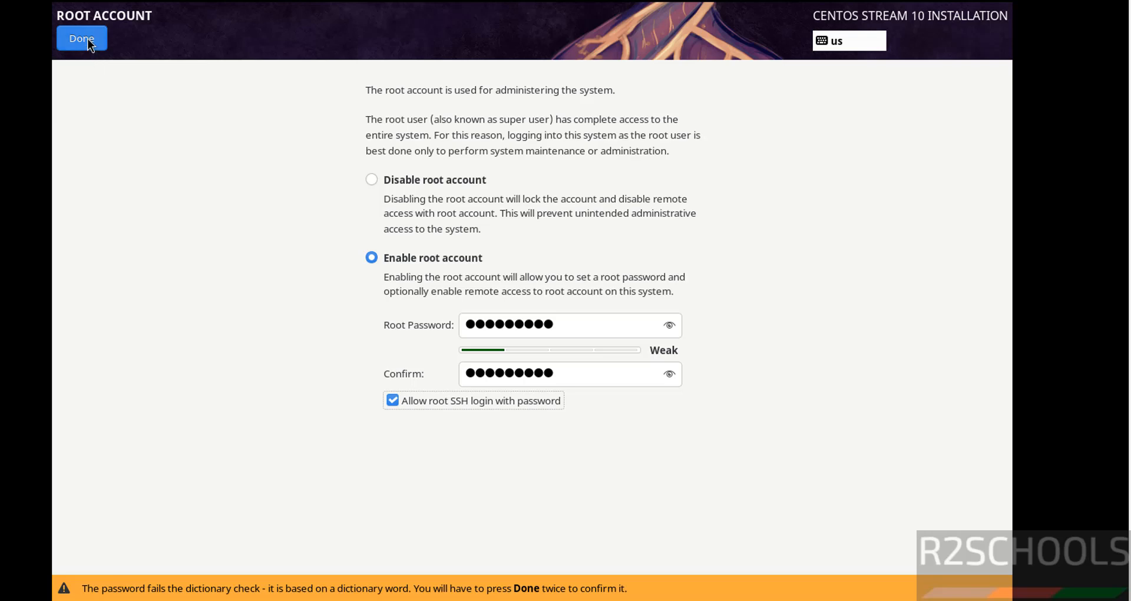
left_click(81, 38)
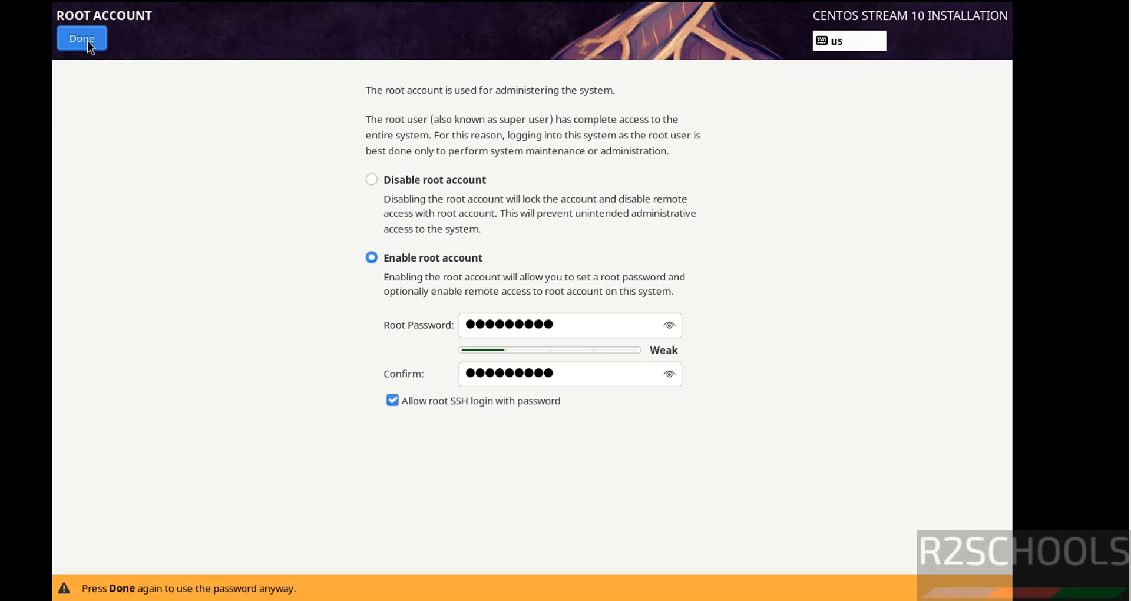
left_click(81, 37)
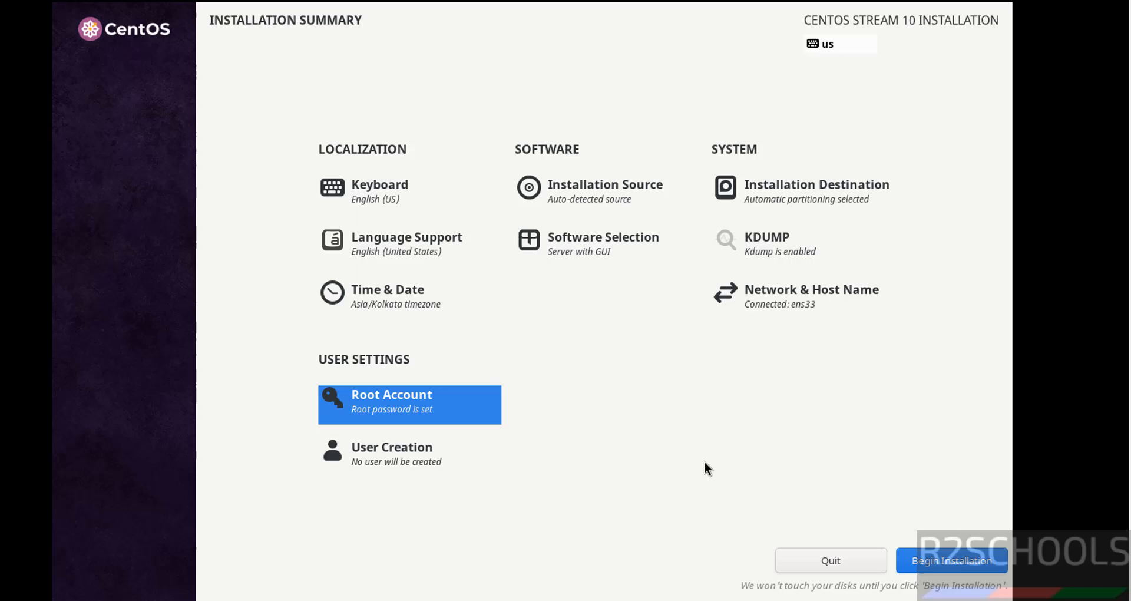
mouse_move(385, 456)
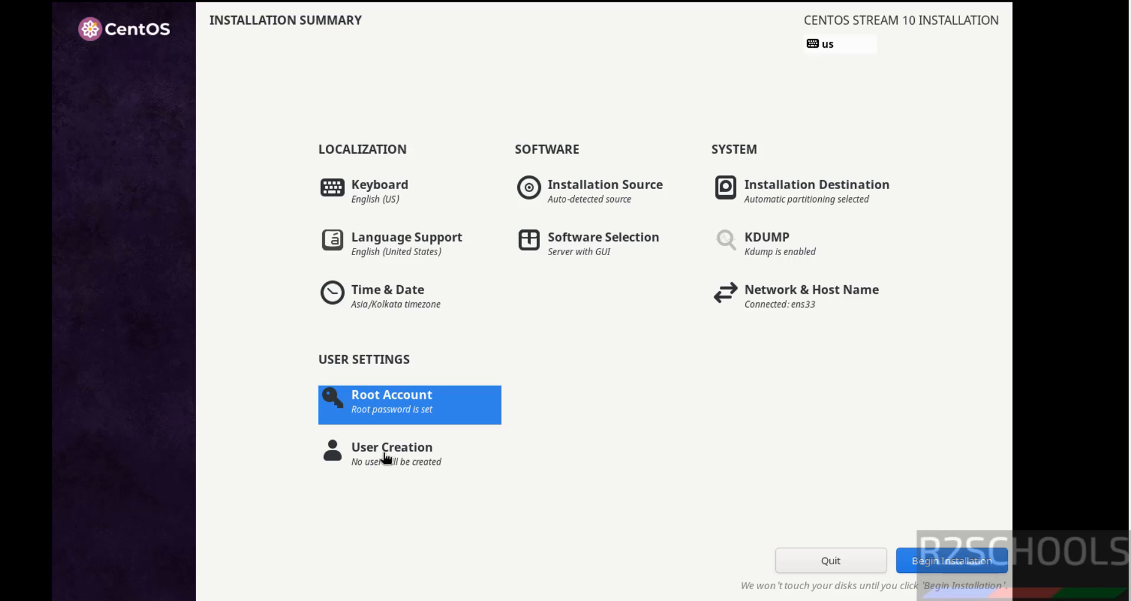
- Create administrator user r2schools with a password and confirm the account
left_click(391, 452)
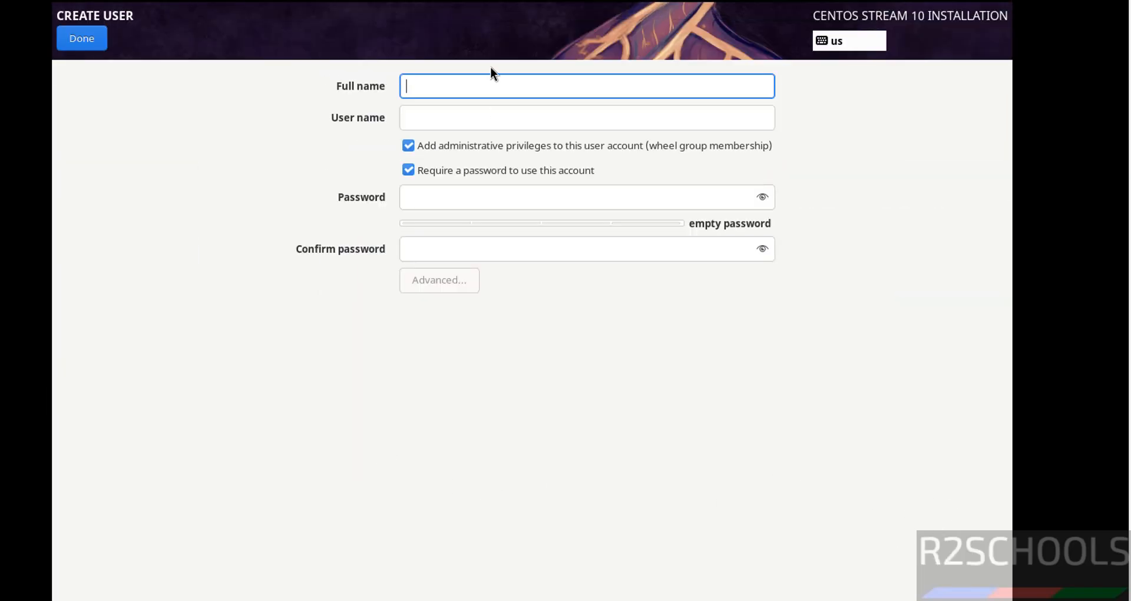
type("r2schools")
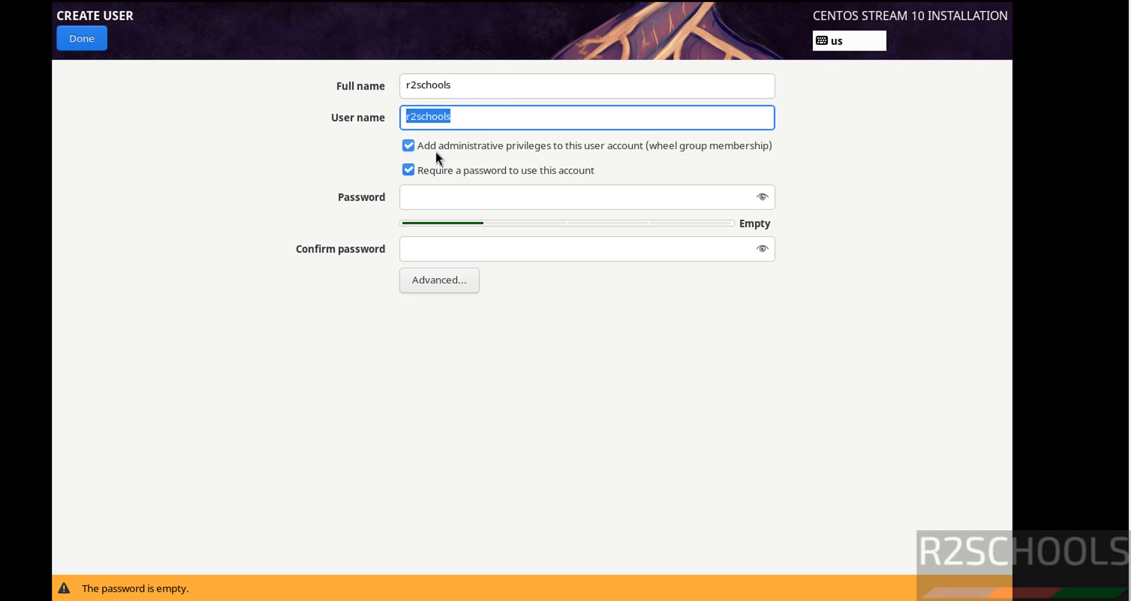
mouse_move(424, 183)
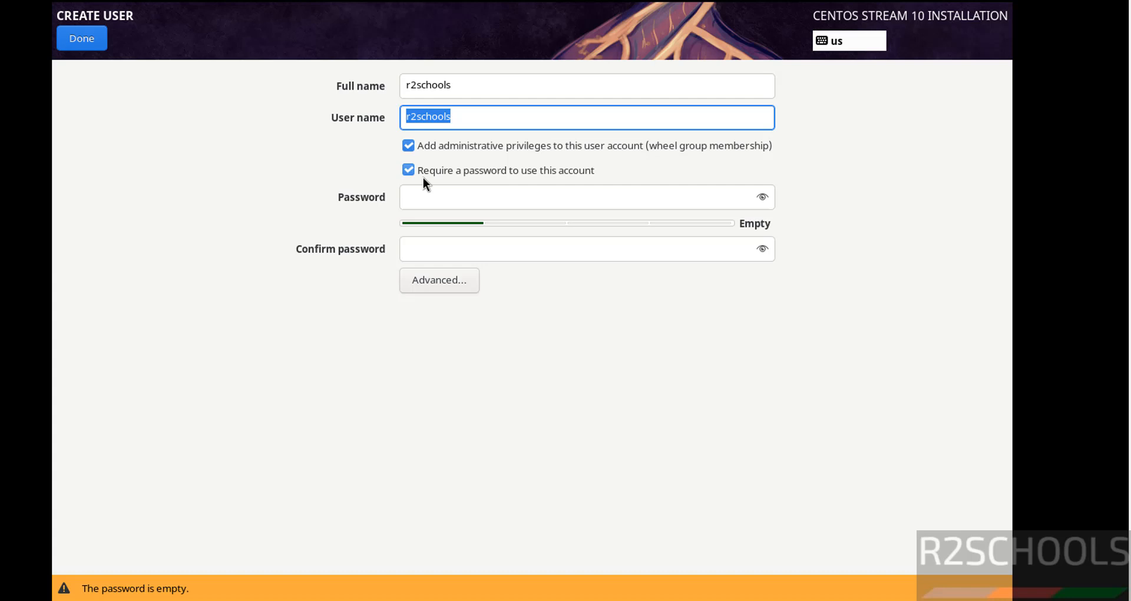
type("r2sc")
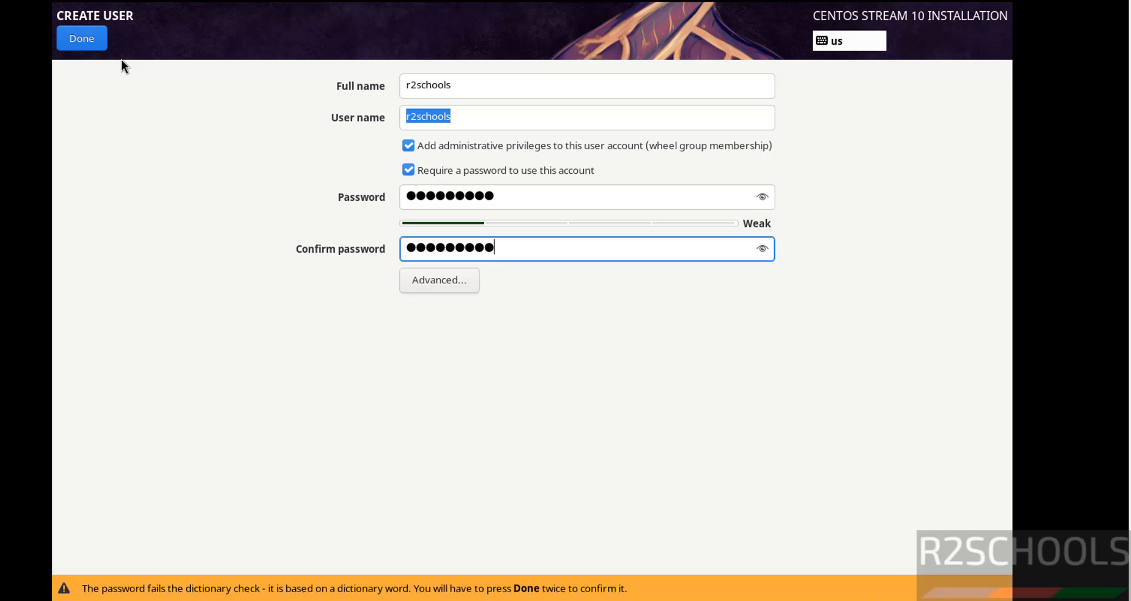
left_click(82, 37)
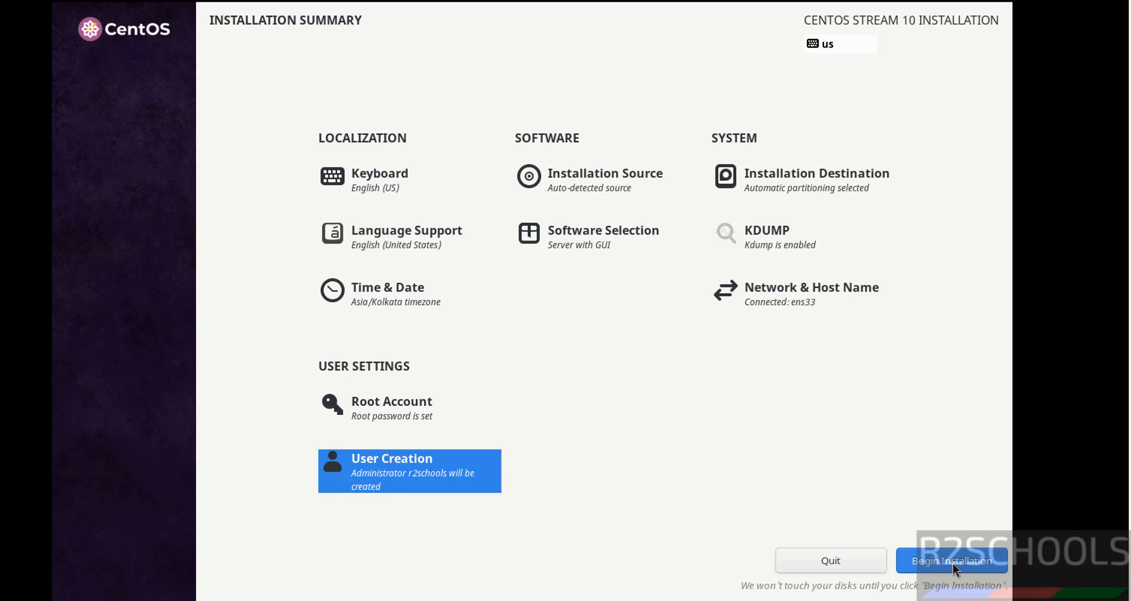
- Begin the CentOS Stream installation and reboot the system when it completes
left_click(952, 561)
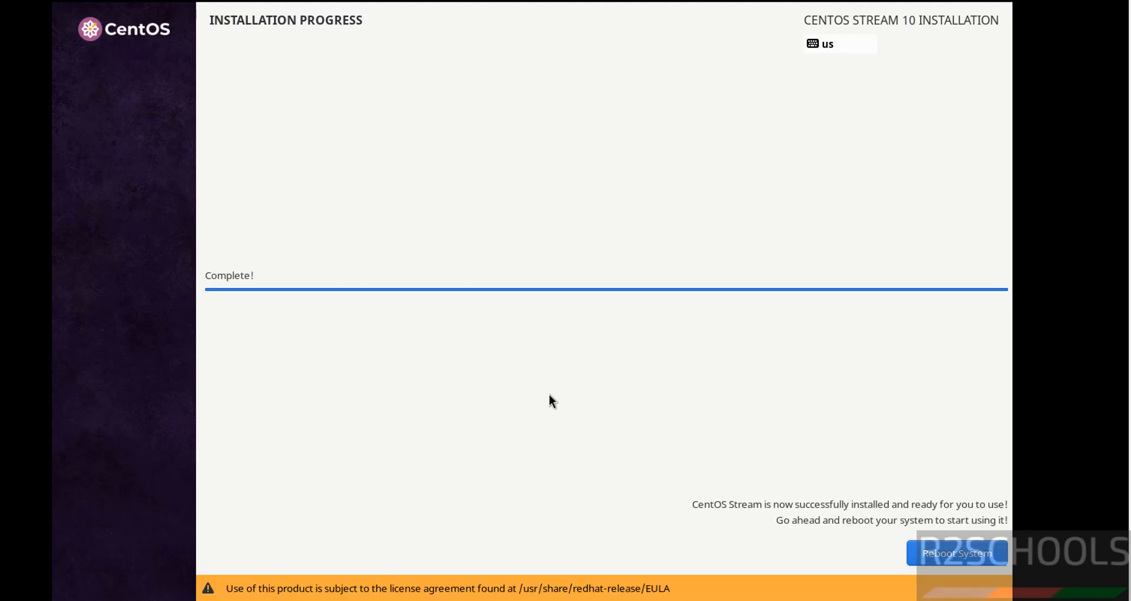
mouse_move(747, 523)
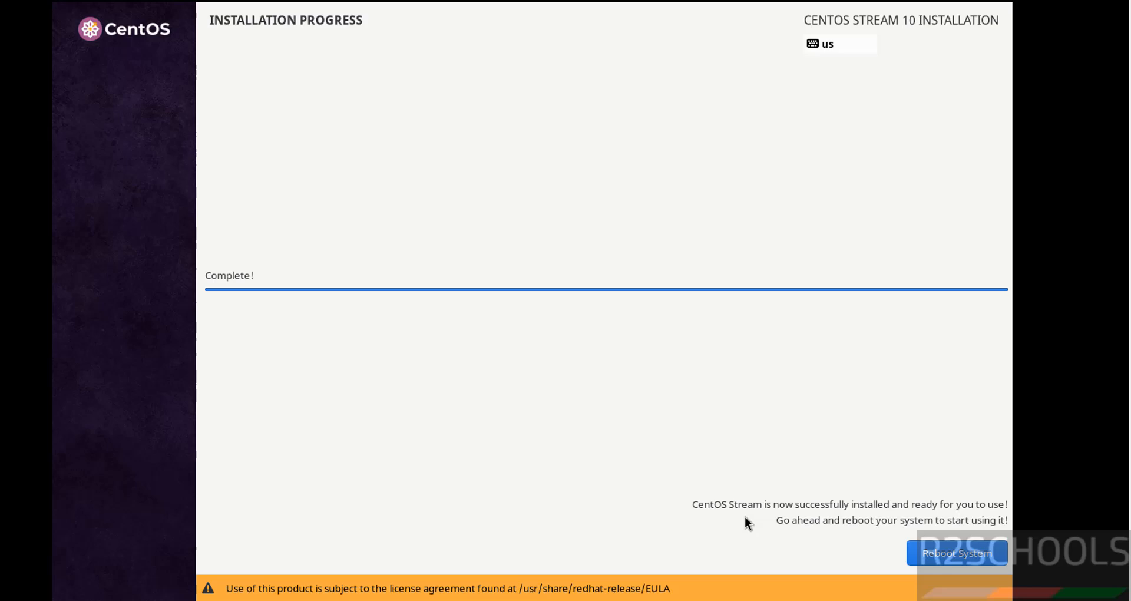
mouse_move(958, 523)
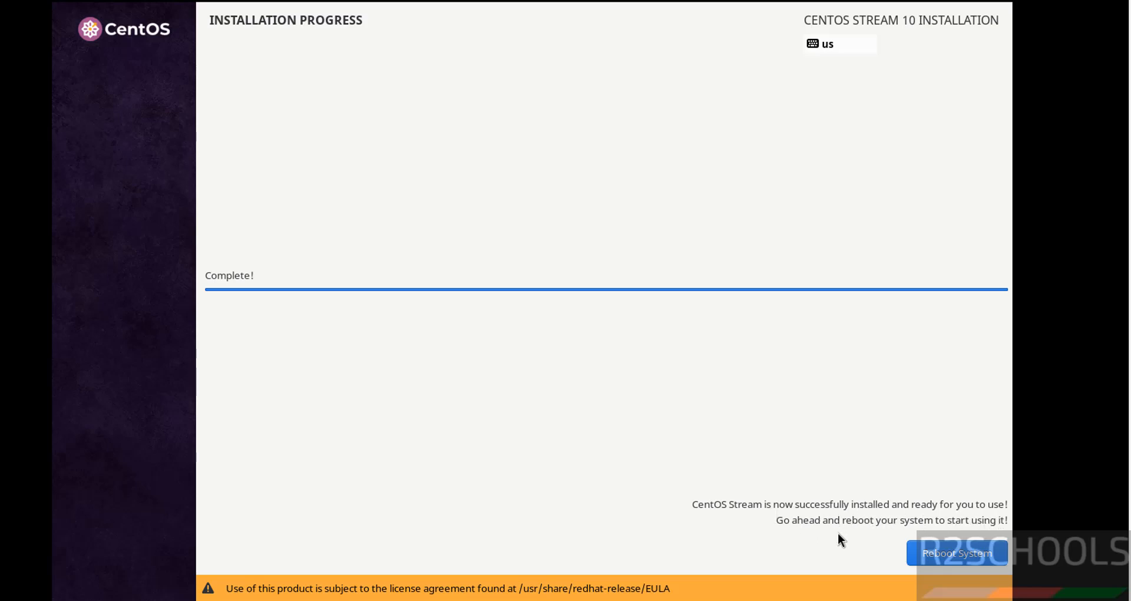
mouse_move(988, 530)
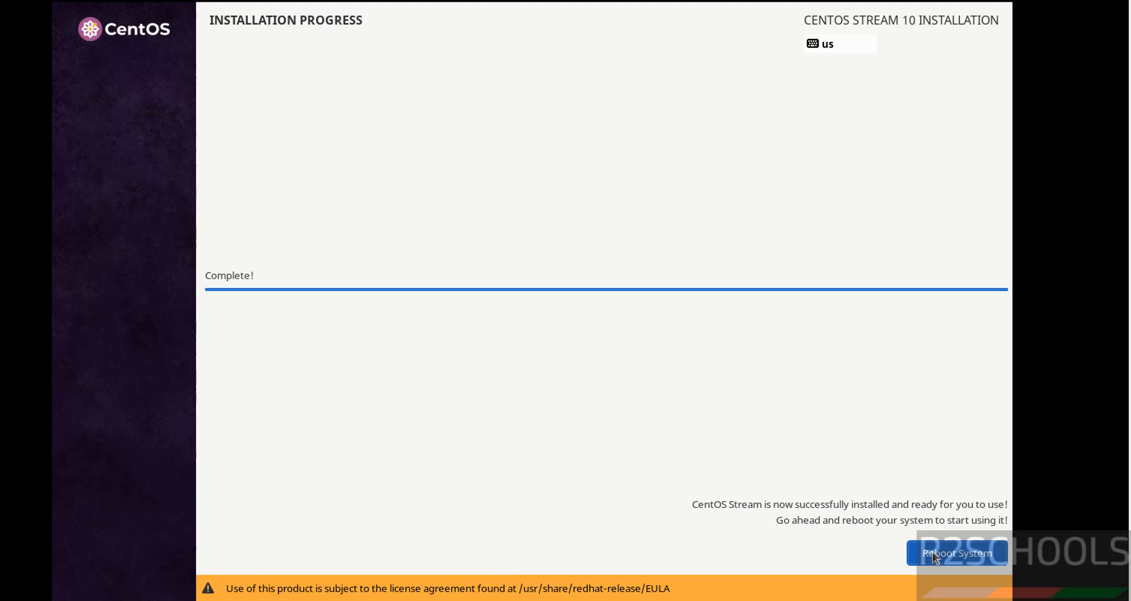
left_click(957, 552)
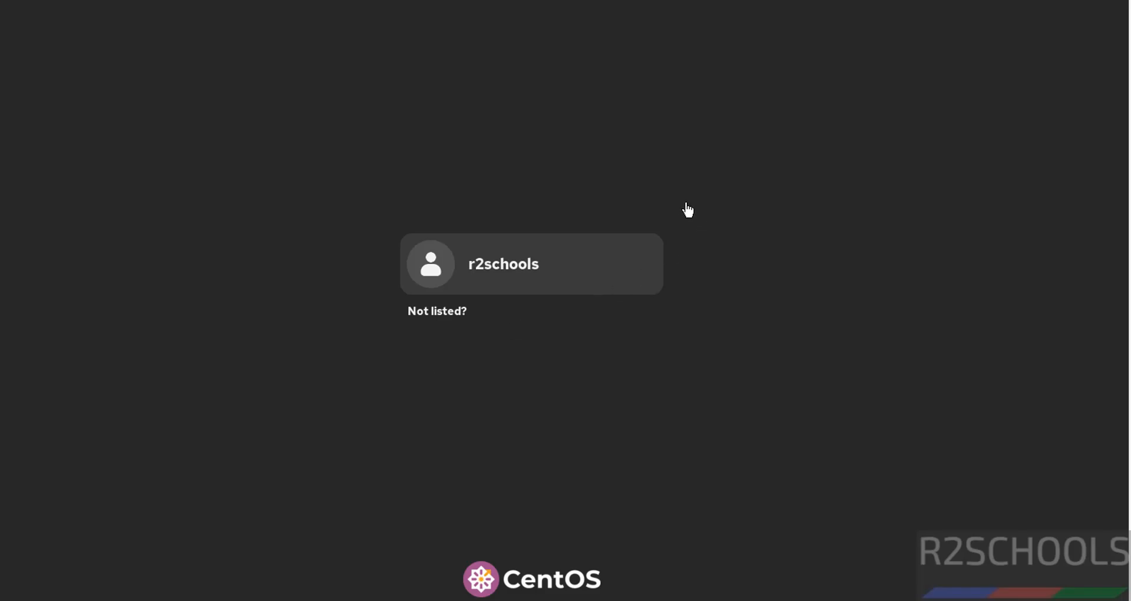
- Log in as r2schools and skip the GNOME welcome tour
left_click(530, 262)
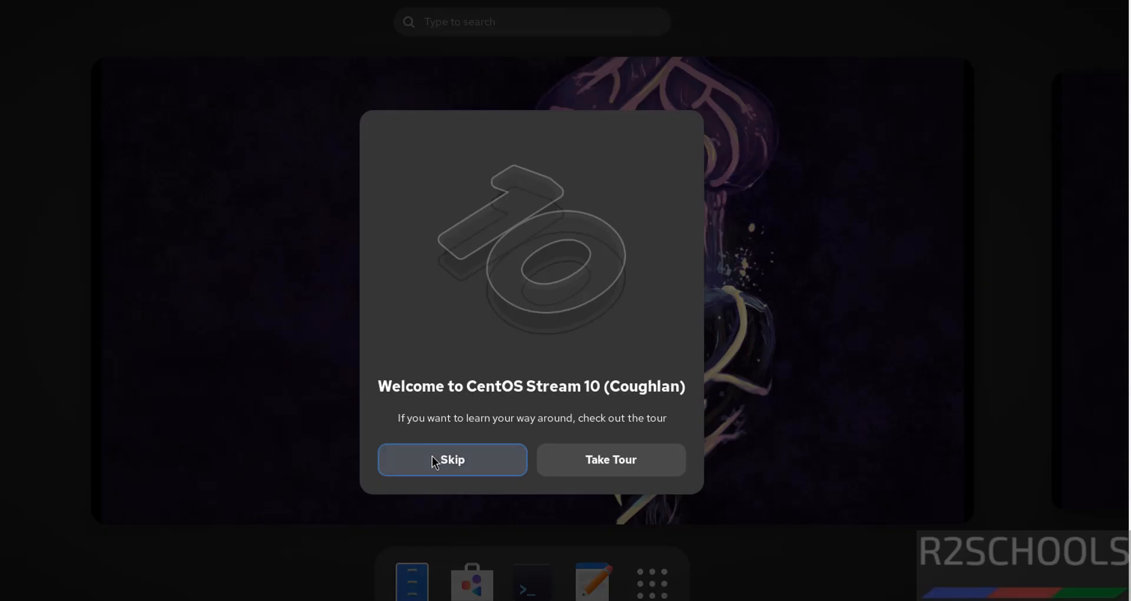
left_click(451, 459)
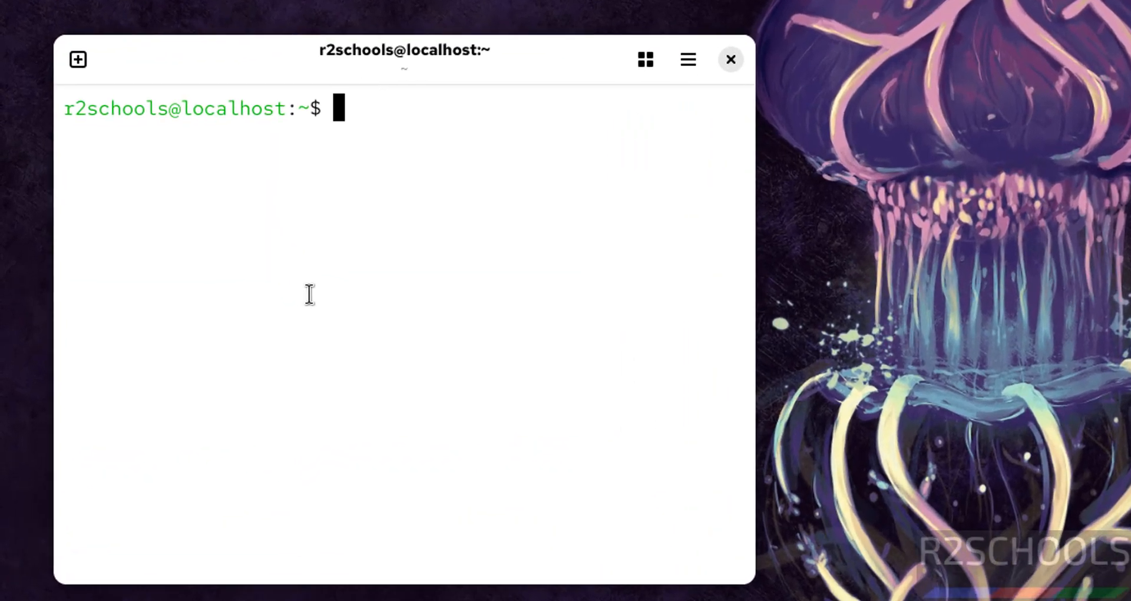
- Run more /etc/os-release and ifconfig to show release details and IP 192.168.106.170
type("more /et")
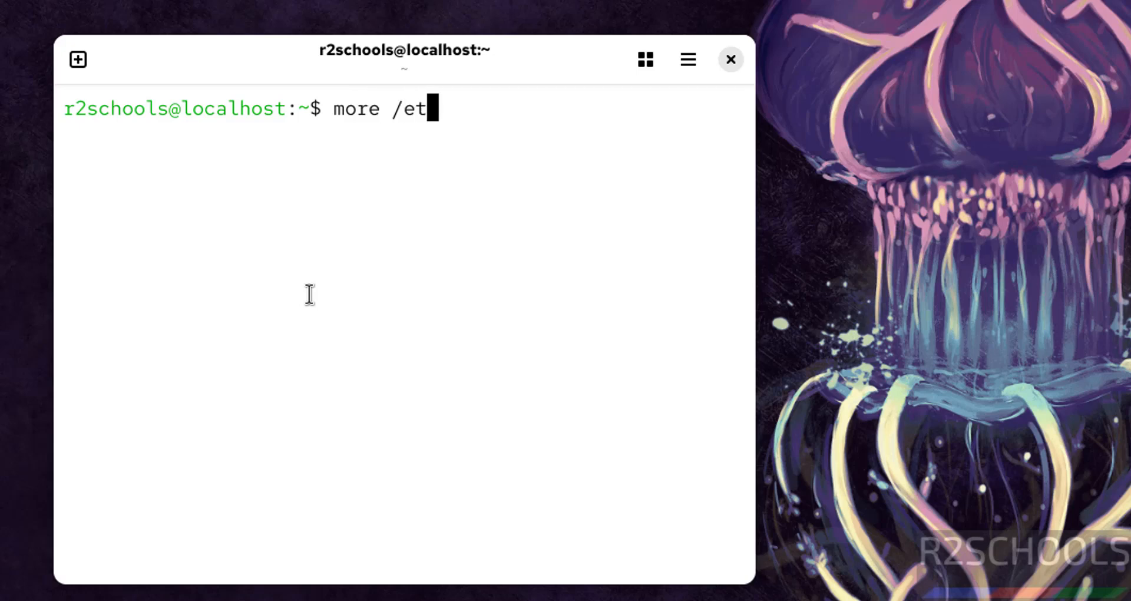
type("c/os-release")
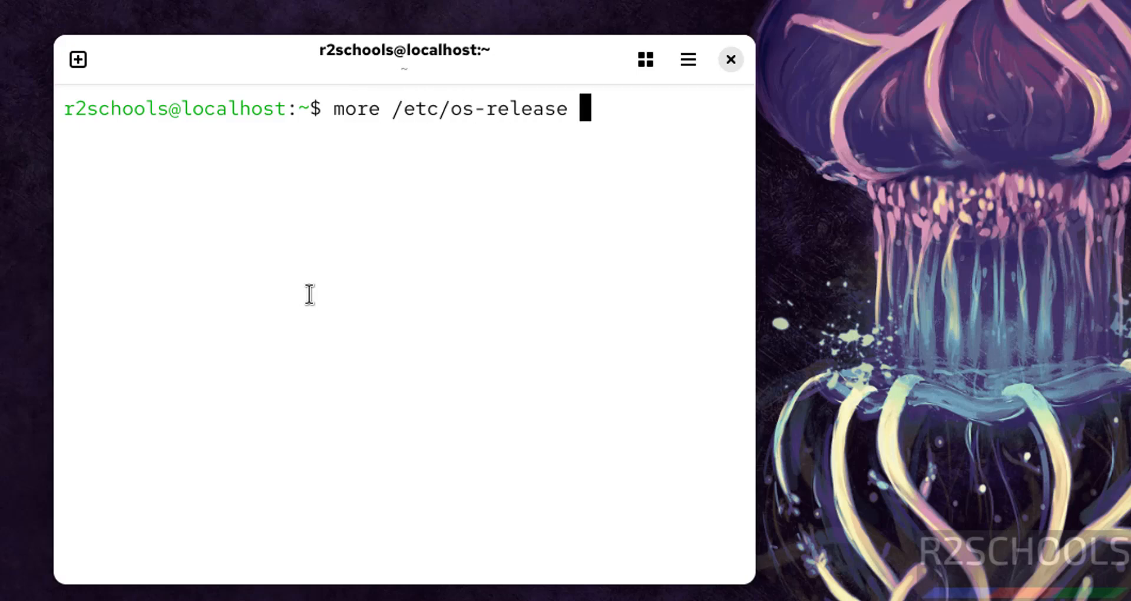
key("Return")
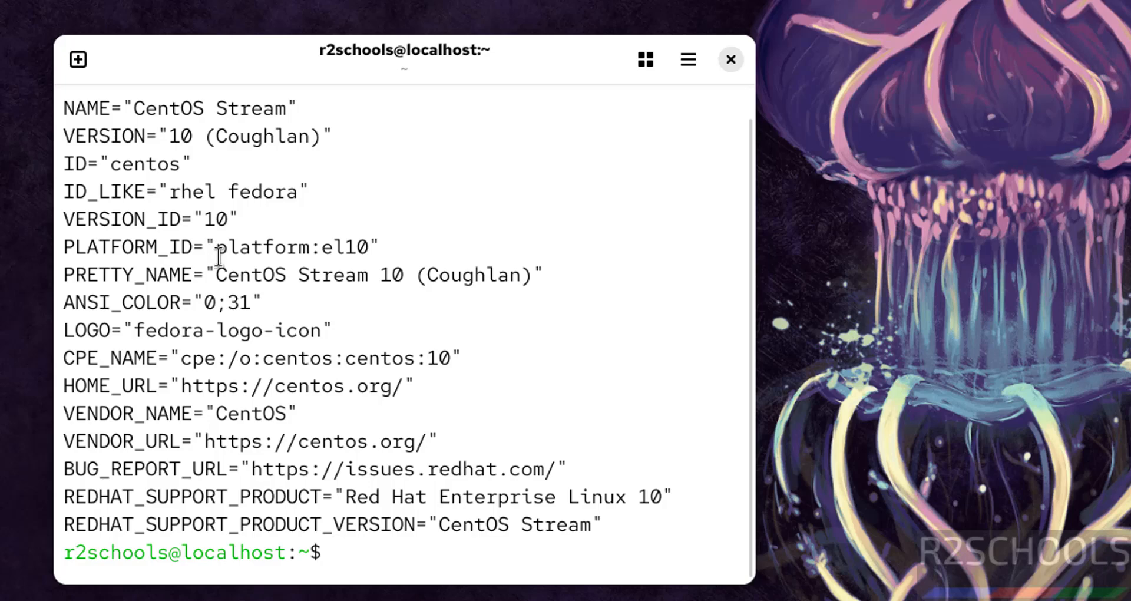
type("ifco")
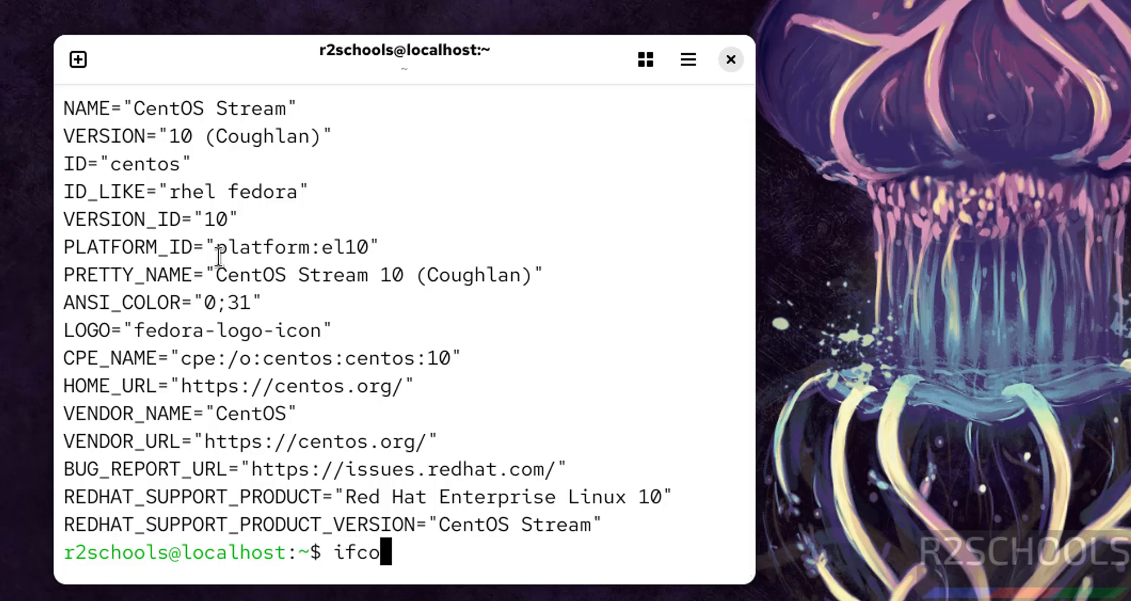
key("Return")
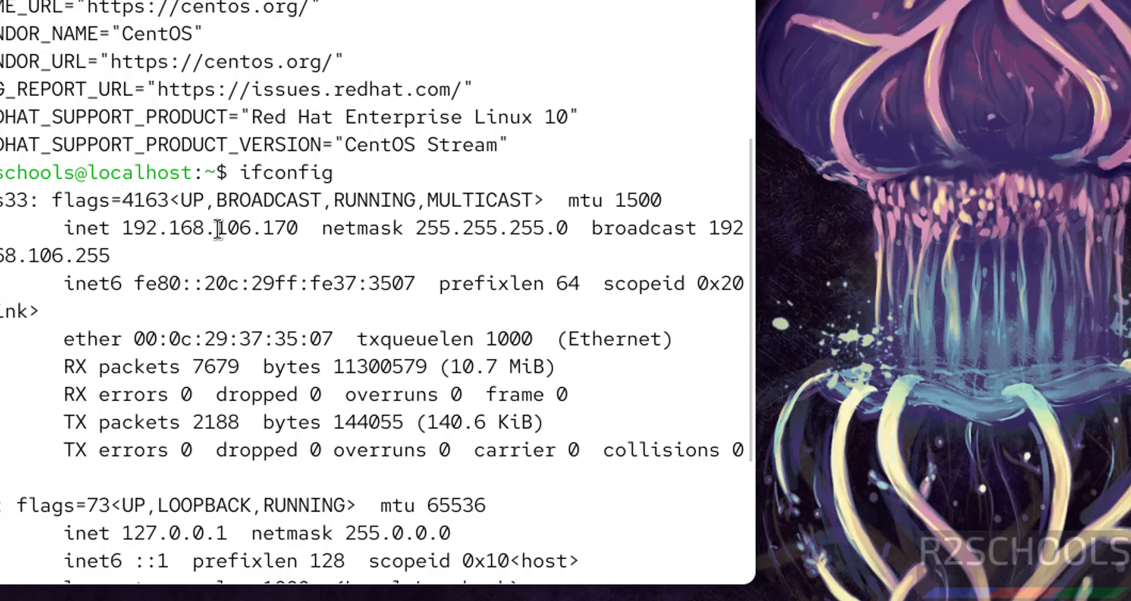